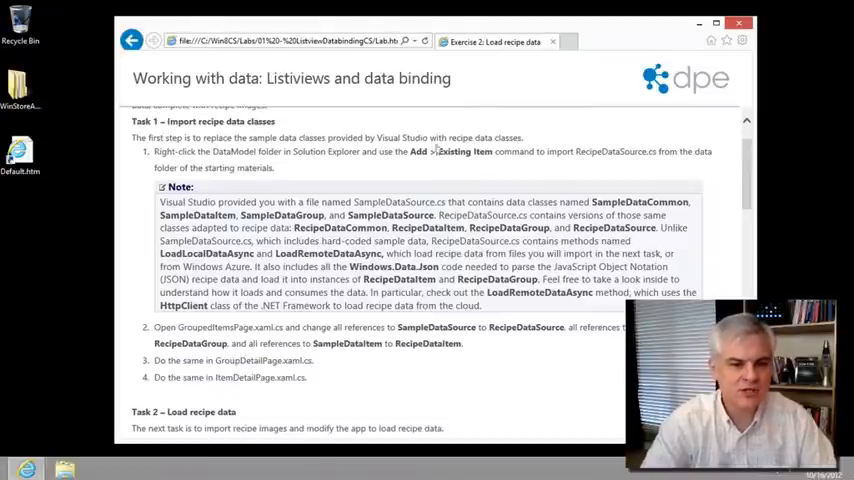
pyautogui.moveTo(410, 150)
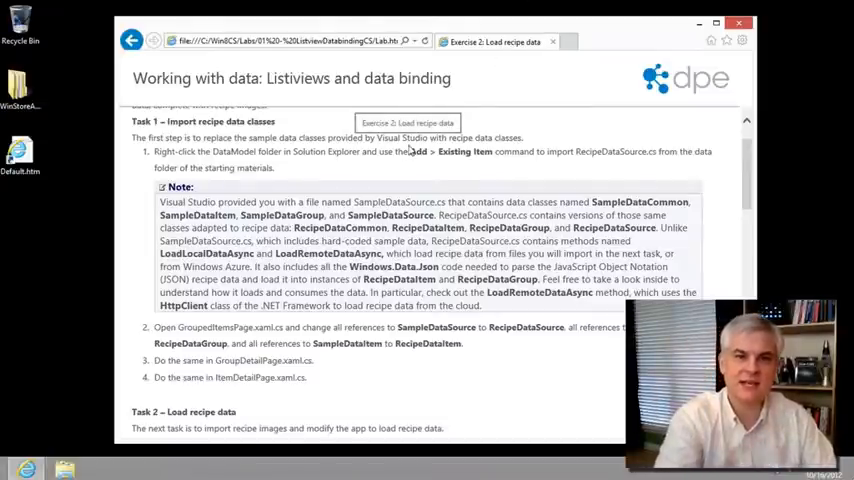
# Switch from the Start screen to Visual Studio and select the DataModel folder
pyautogui.scroll(-3)
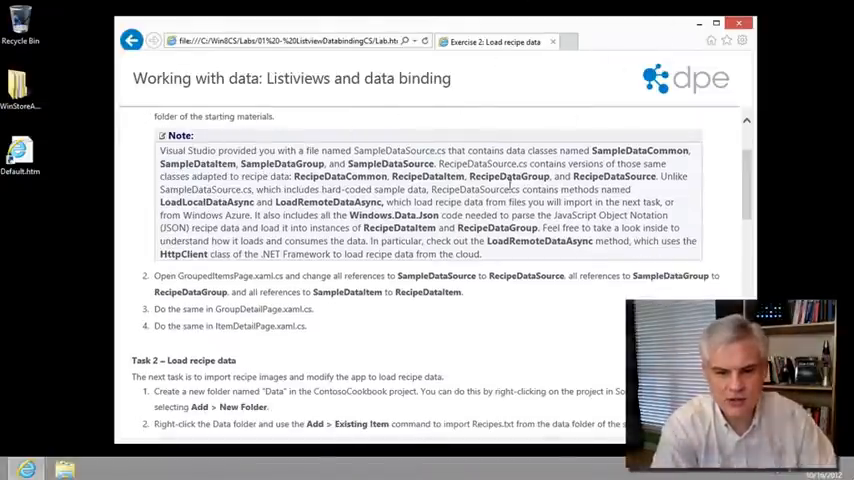
pyautogui.scroll(3)
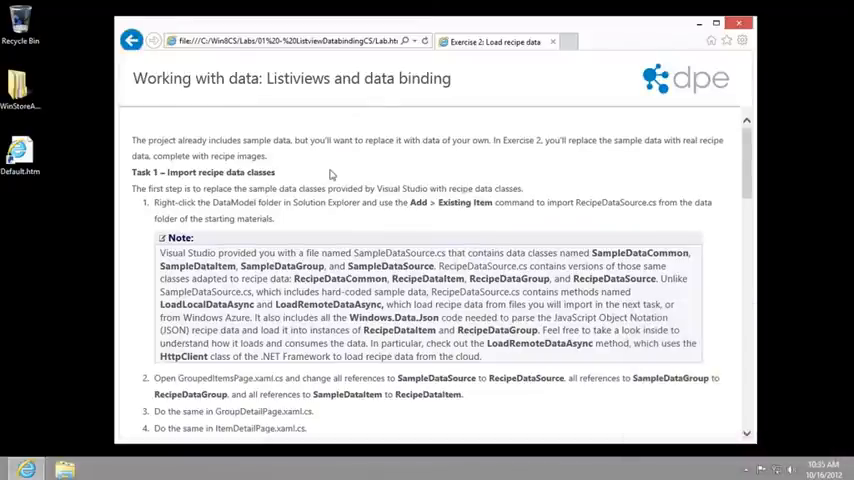
pyautogui.moveTo(565, 205)
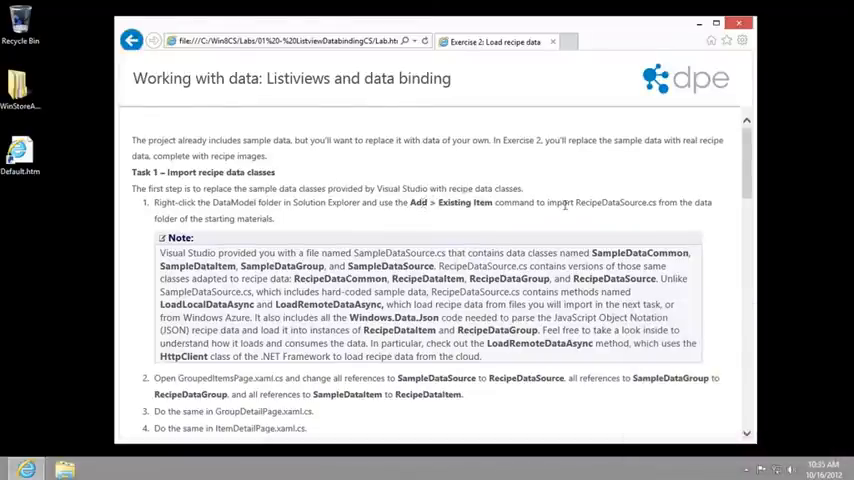
pyautogui.doubleClick(615, 202)
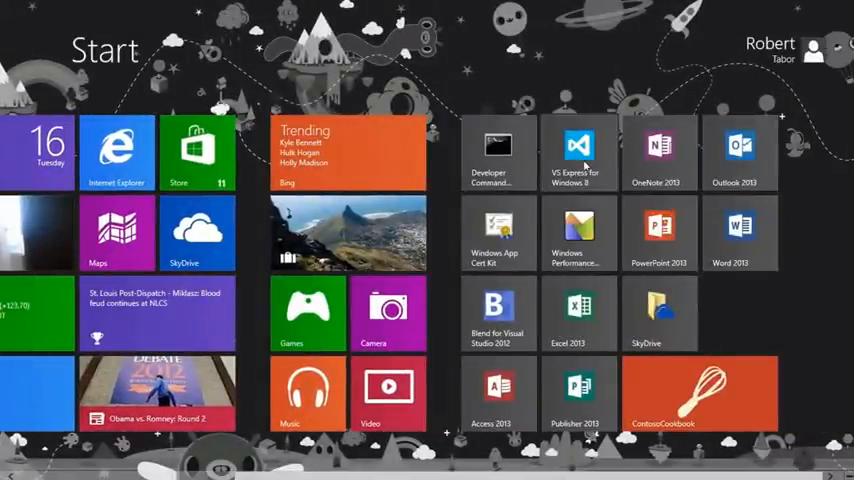
pyautogui.click(578, 150)
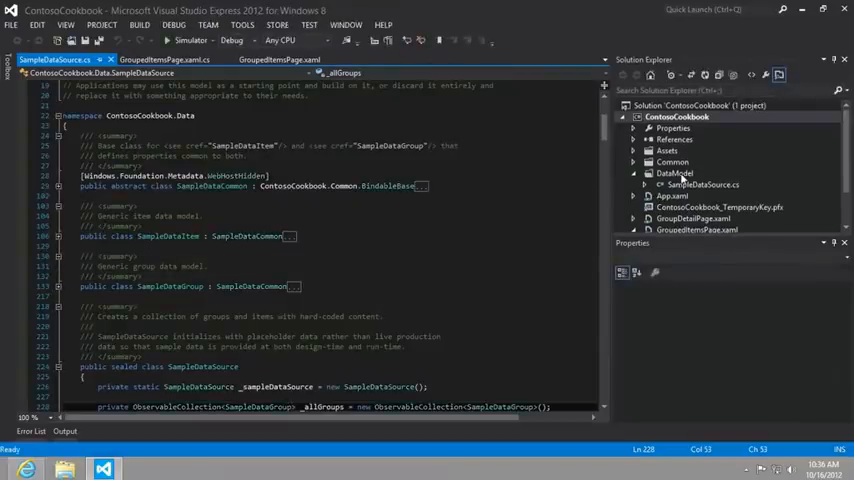
pyautogui.click(675, 173)
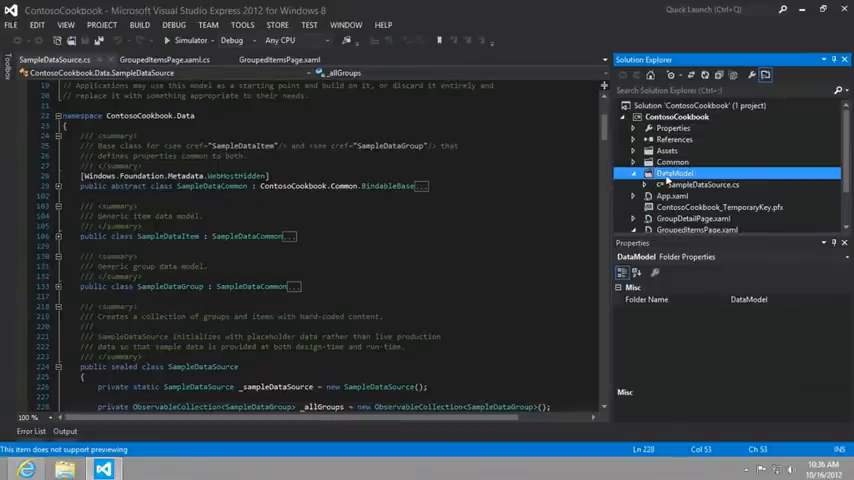
# Start adding an existing item to DataModel and browse the Win8CS lab assets Data folder
pyautogui.rightClick(675, 173)
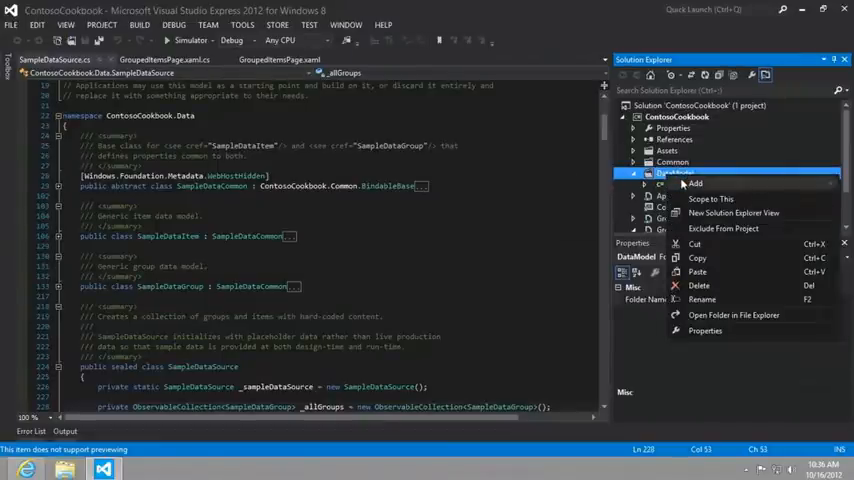
pyautogui.click(695, 183)
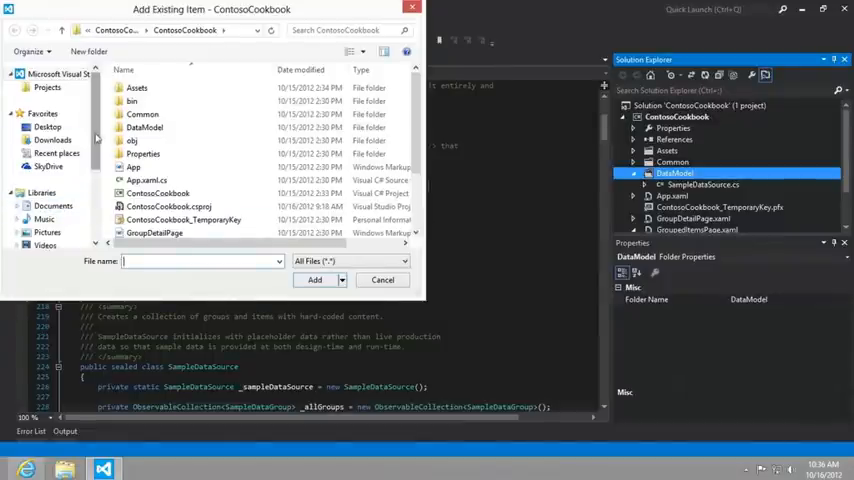
pyautogui.click(58, 226)
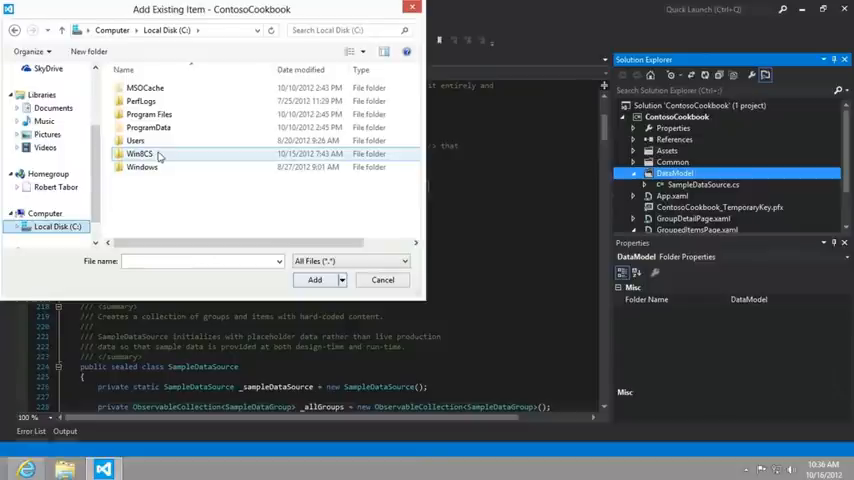
pyautogui.doubleClick(139, 153)
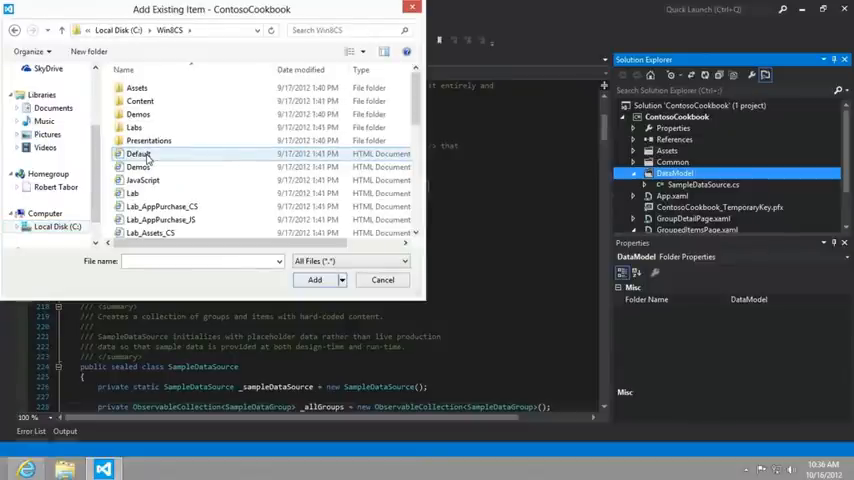
pyautogui.click(135, 127)
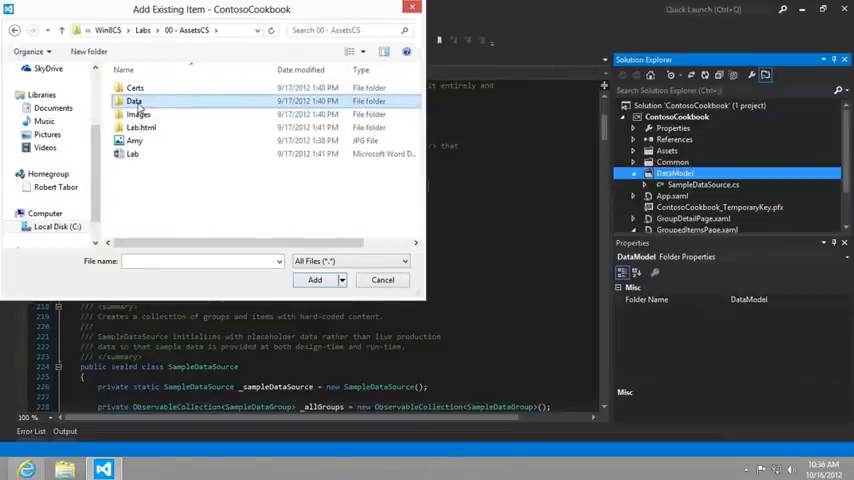
pyautogui.doubleClick(135, 101)
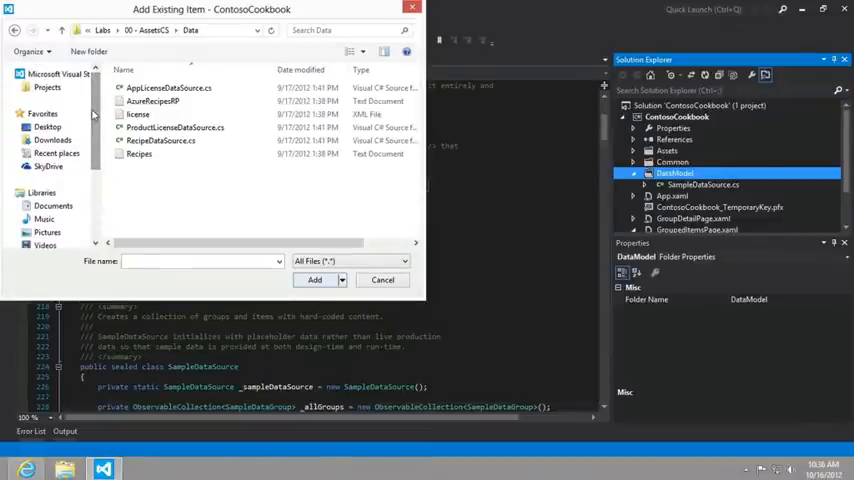
# Browse to Desktop\WinStoreAppDev_CS\Resources\Data and add RecipeDataSource.cs to the project
pyautogui.click(47, 128)
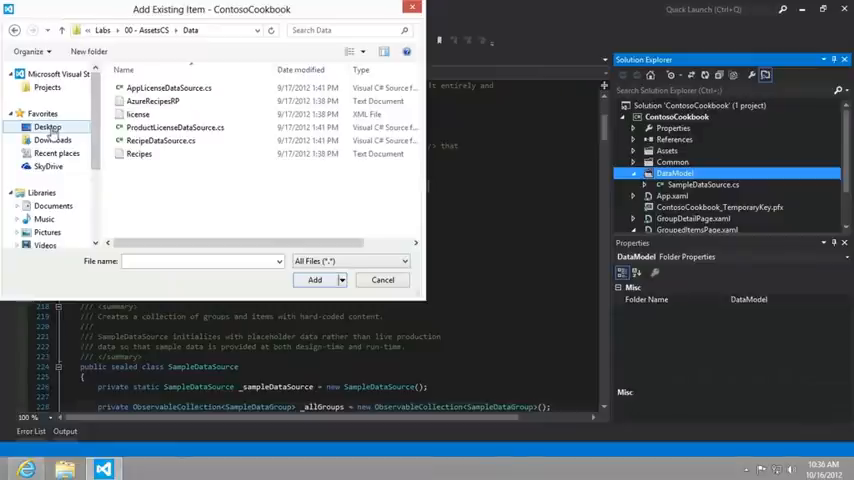
pyautogui.click(48, 127)
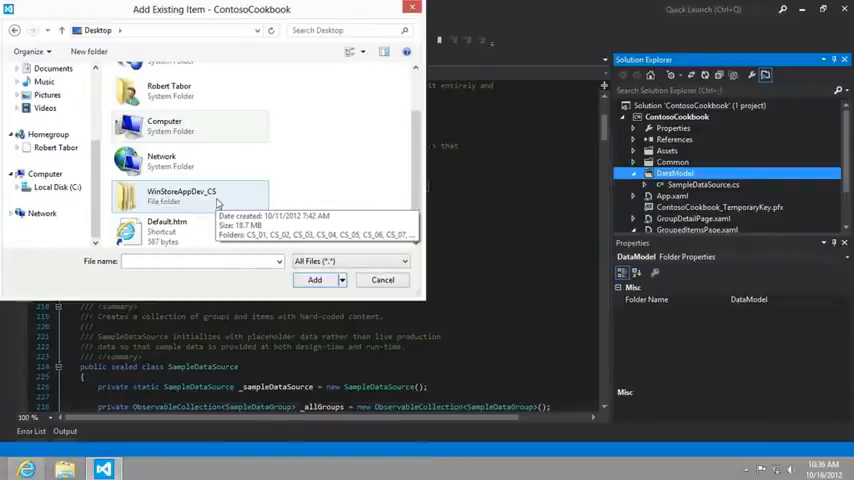
pyautogui.doubleClick(180, 195)
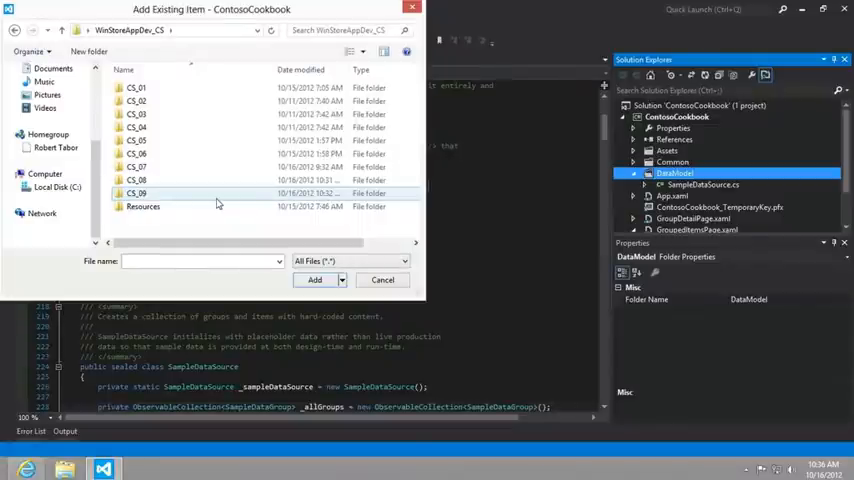
pyautogui.doubleClick(143, 206)
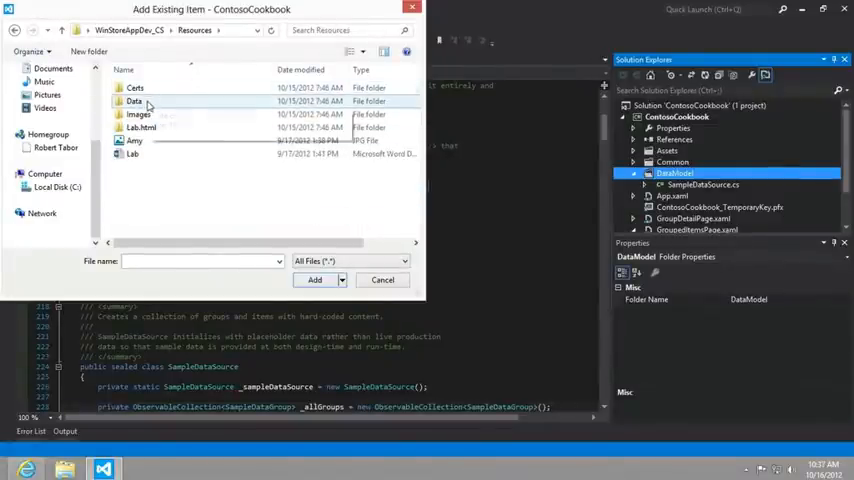
pyautogui.doubleClick(132, 101)
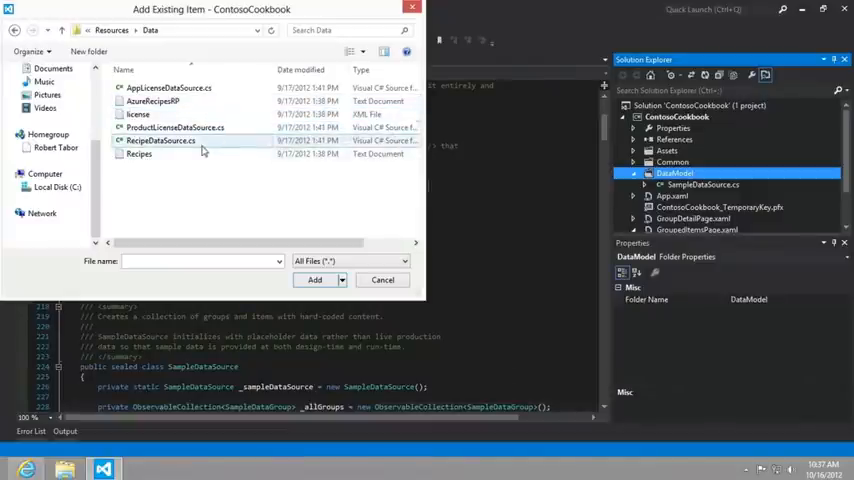
pyautogui.click(160, 140)
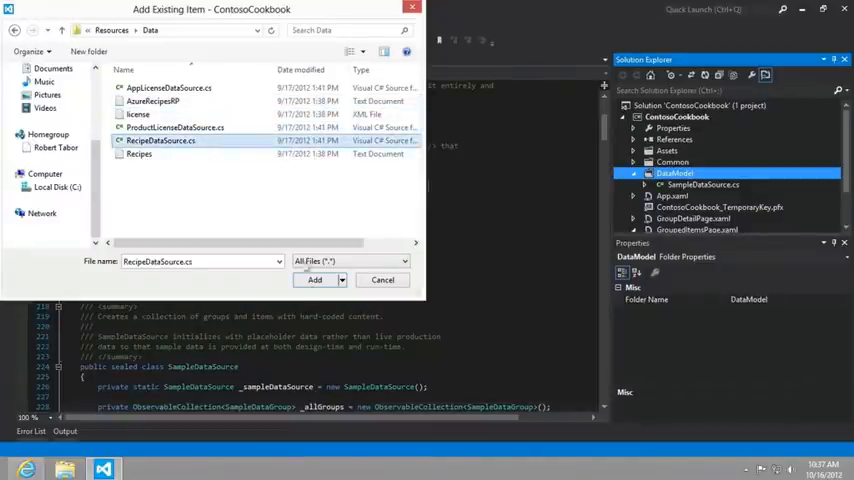
pyautogui.click(315, 279)
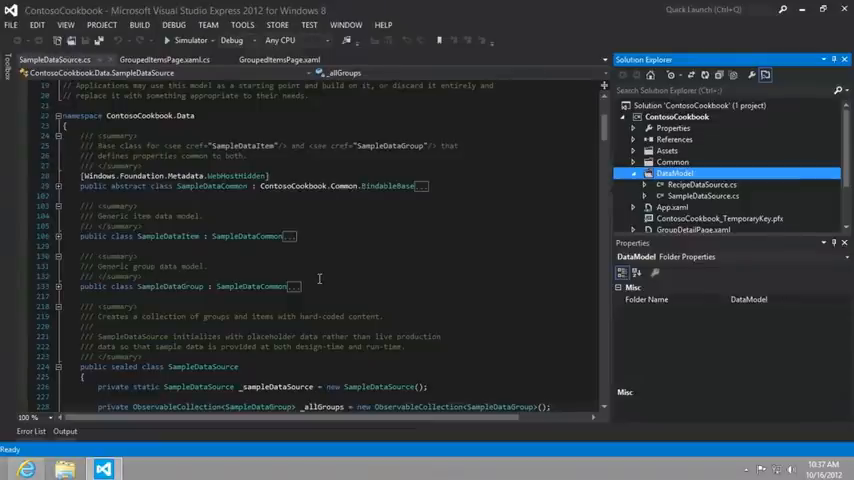
# Open RecipeDataSource.cs, scroll through it and collapse the RecipeDataGroup class body
pyautogui.click(700, 195)
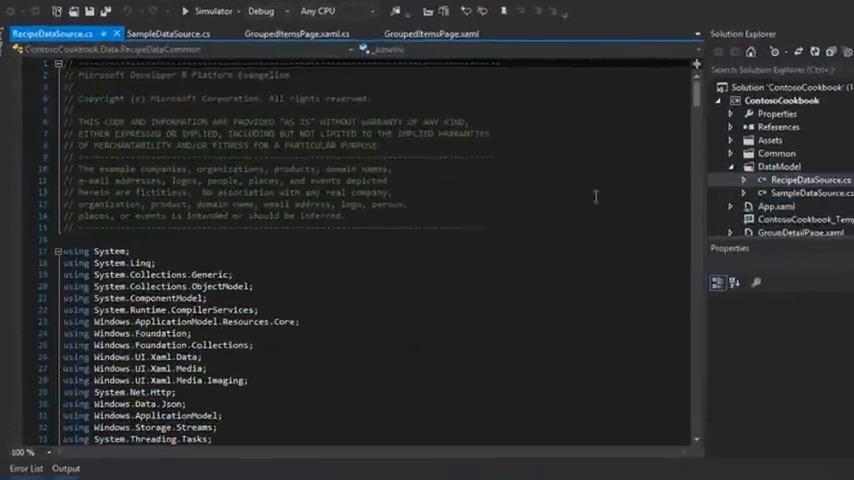
pyautogui.scroll(-3)
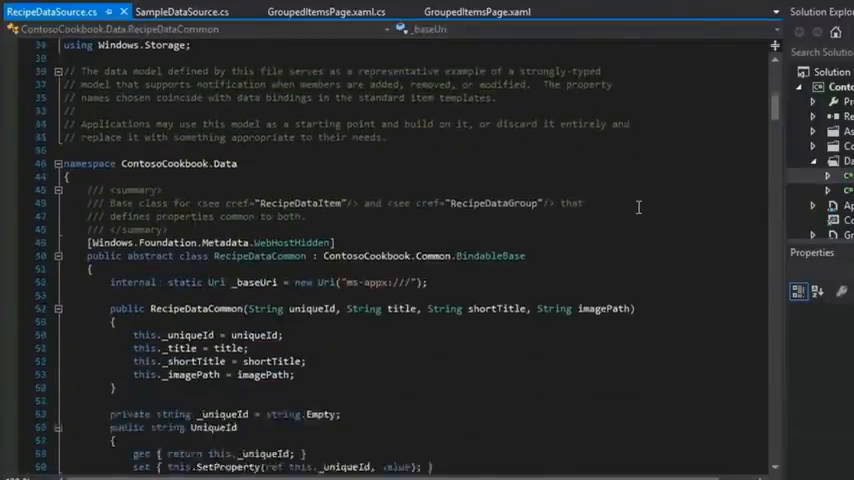
pyautogui.scroll(-3)
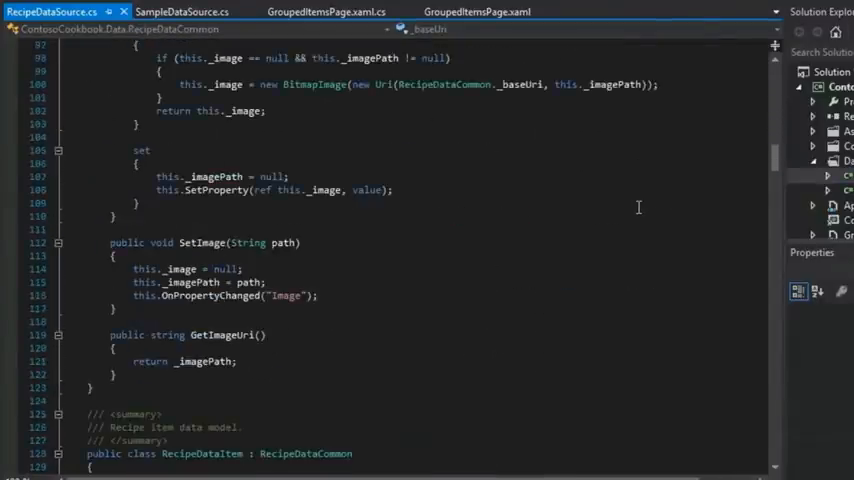
pyautogui.scroll(-3)
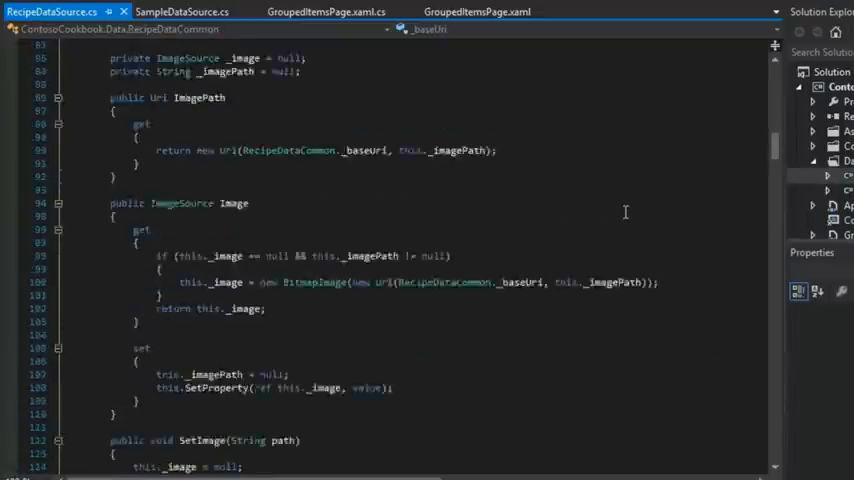
pyautogui.scroll(3)
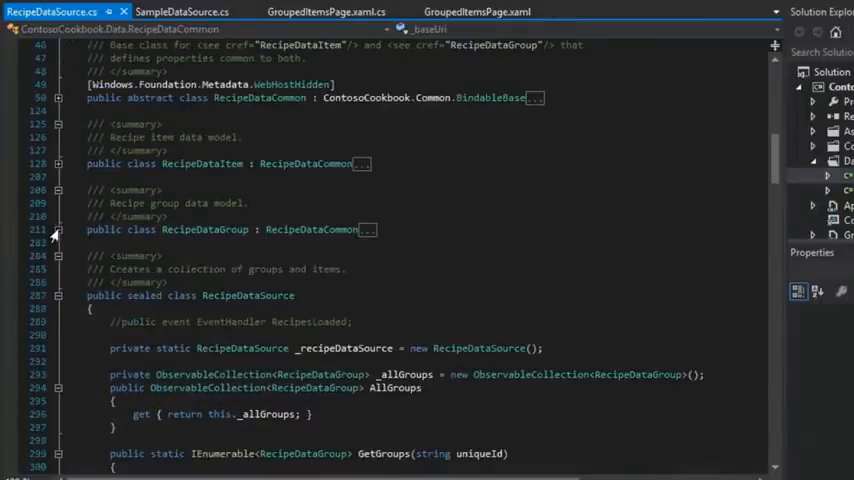
pyautogui.click(58, 335)
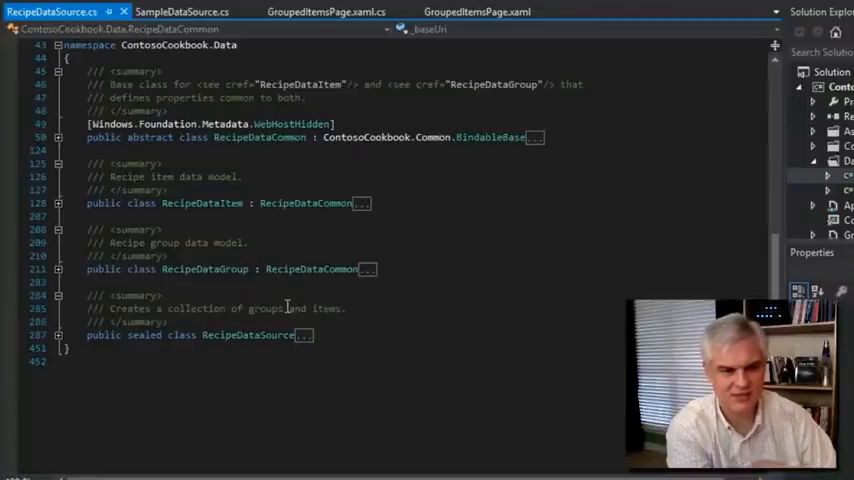
pyautogui.doubleClick(205, 269)
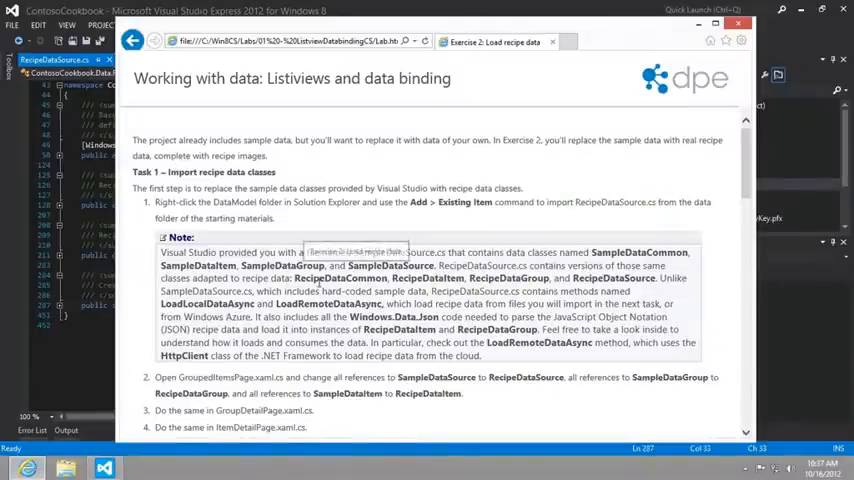
# Scroll the lab page to Task 1 and highlight the page file names including ItemDetailPage.xaml.cs
pyautogui.scroll(-3)
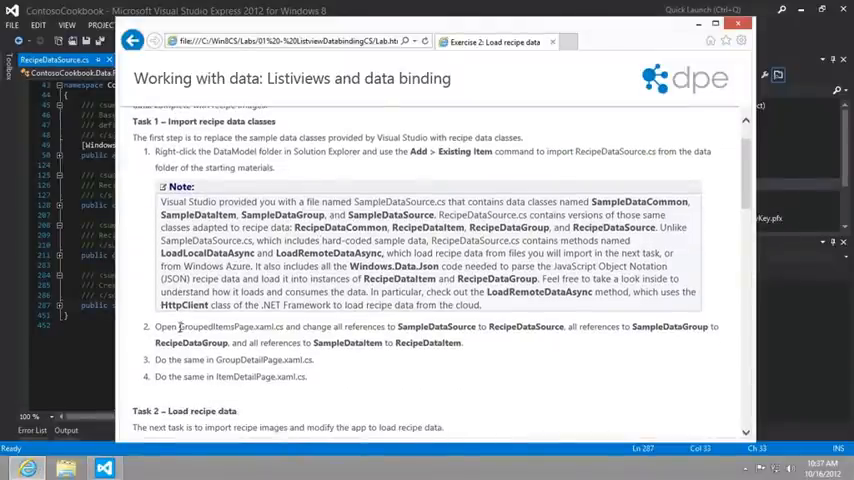
pyautogui.doubleClick(230, 326)
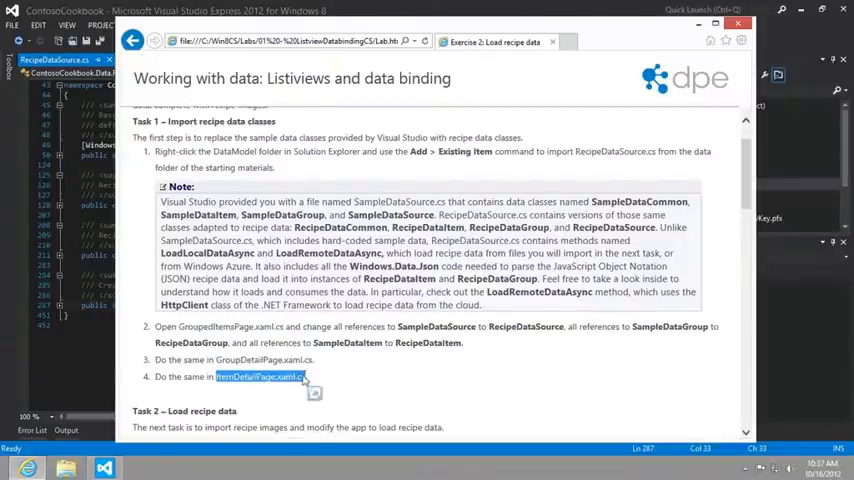
pyautogui.doubleClick(436, 326)
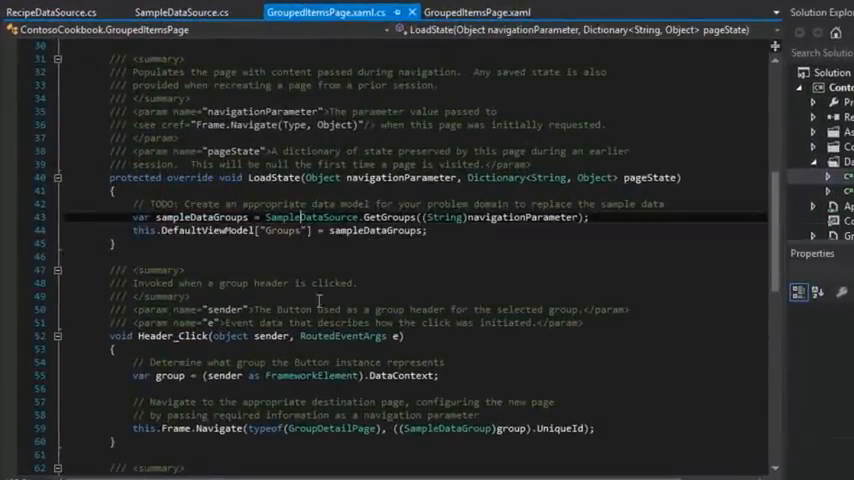
# Replace SampleDataSource in LoadState of GroupedItemsPage.xaml.cs with the Recipe data types
pyautogui.doubleClick(311, 217)
pyautogui.write('Reci')
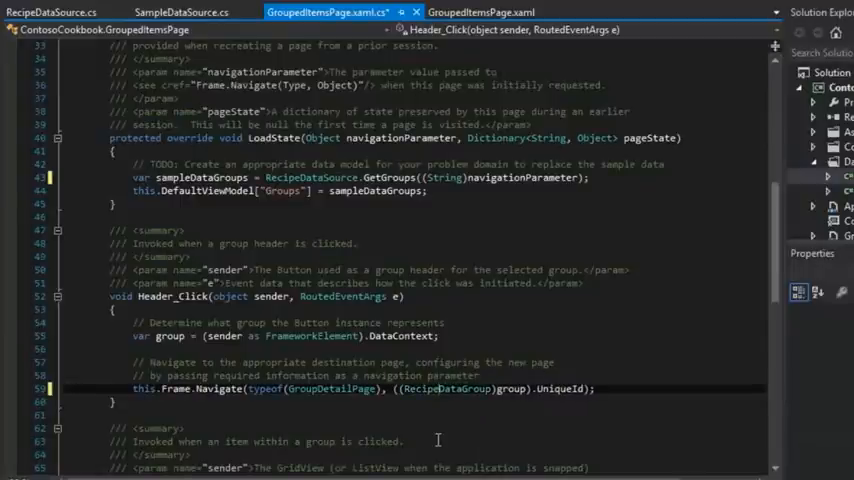
pyautogui.scroll(-3)
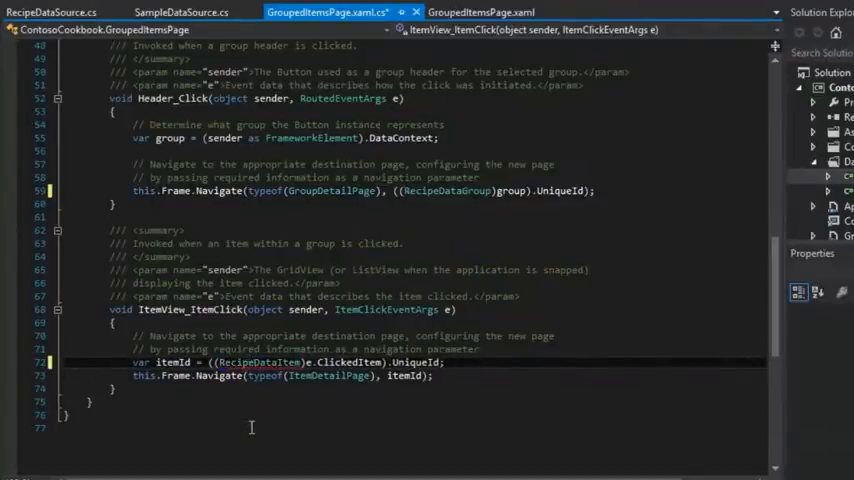
pyautogui.scroll(3)
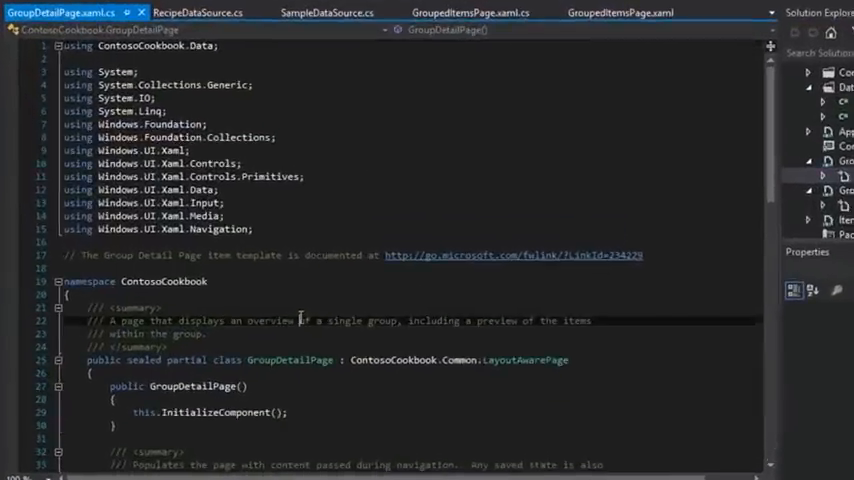
# Change LoadState in GroupDetailPage.xaml.cs to call RecipeDataSource.GetGroup
pyautogui.scroll(-3)
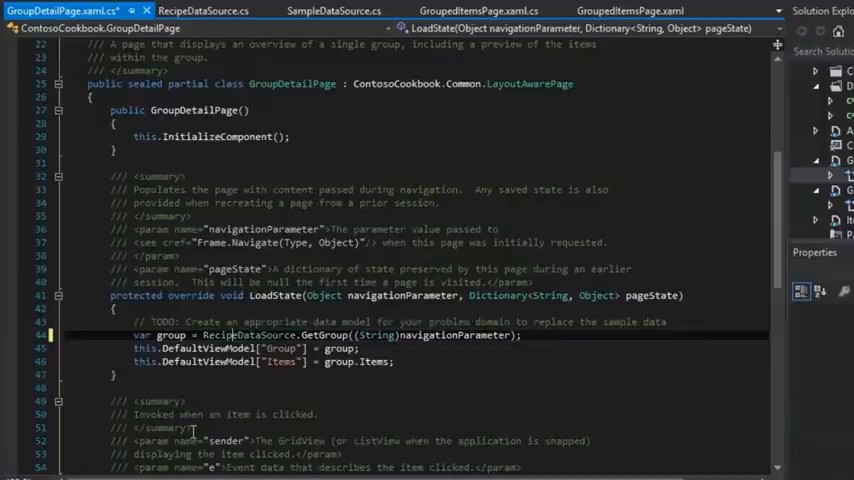
pyautogui.scroll(-3)
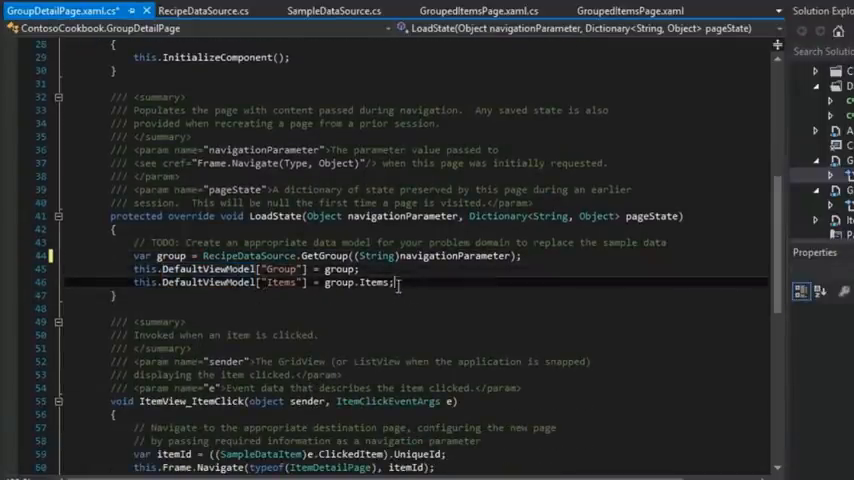
pyautogui.moveTo(132, 269); pyautogui.dragTo(395, 282)
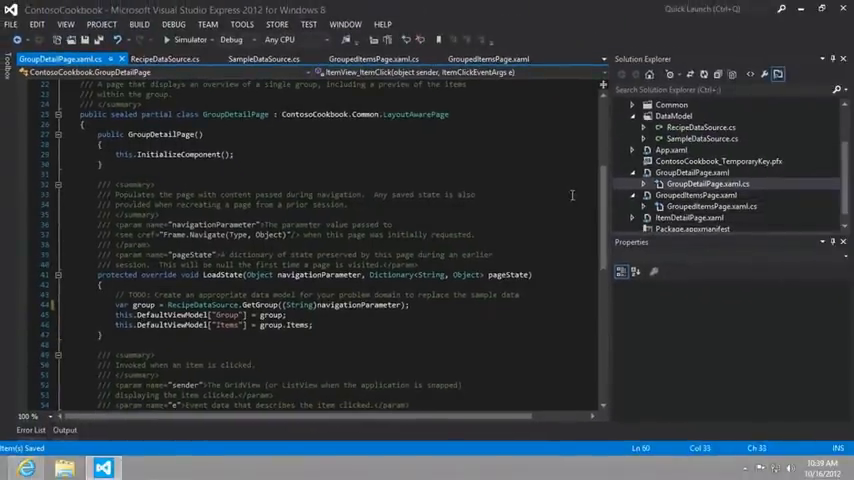
# Edit ItemDetailPage.xaml.cs to use RecipeDataSource.GetItem and RecipeDataItem, then save it
pyautogui.click(706, 172)
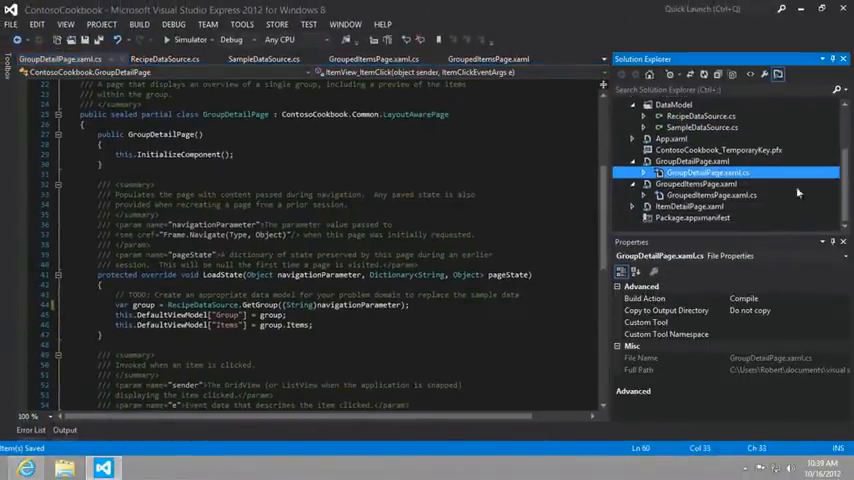
pyautogui.click(707, 217)
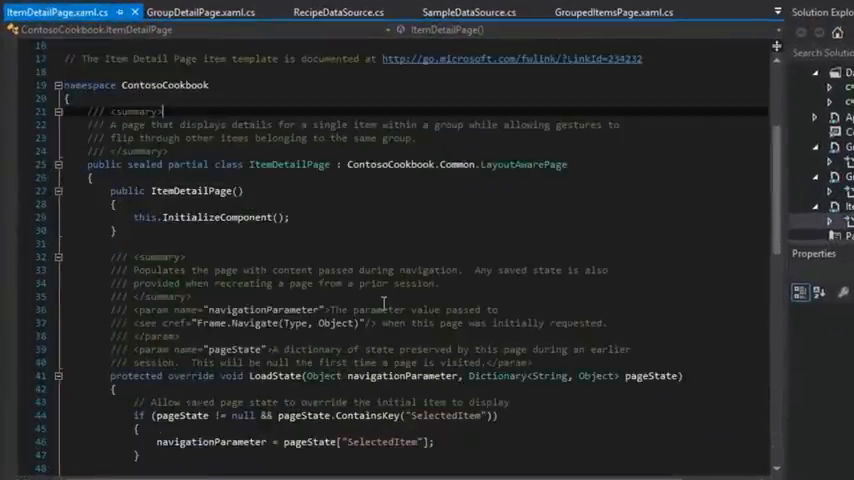
pyautogui.scroll(-3)
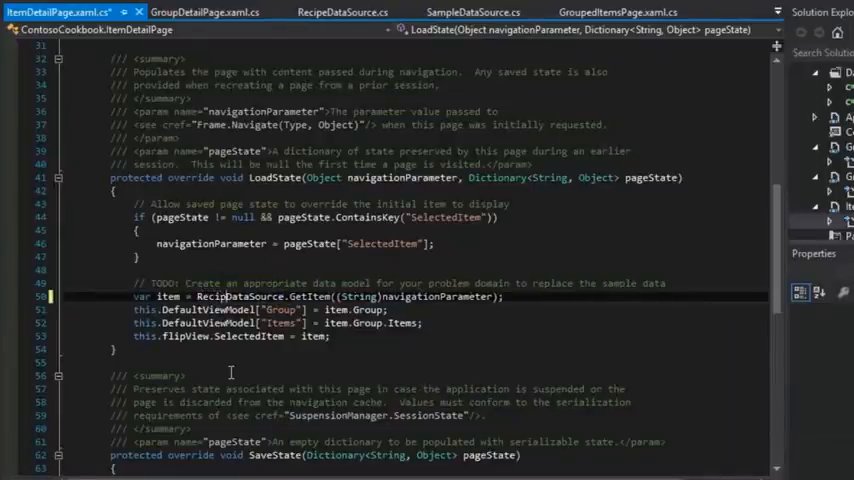
pyautogui.doubleClick(243, 296)
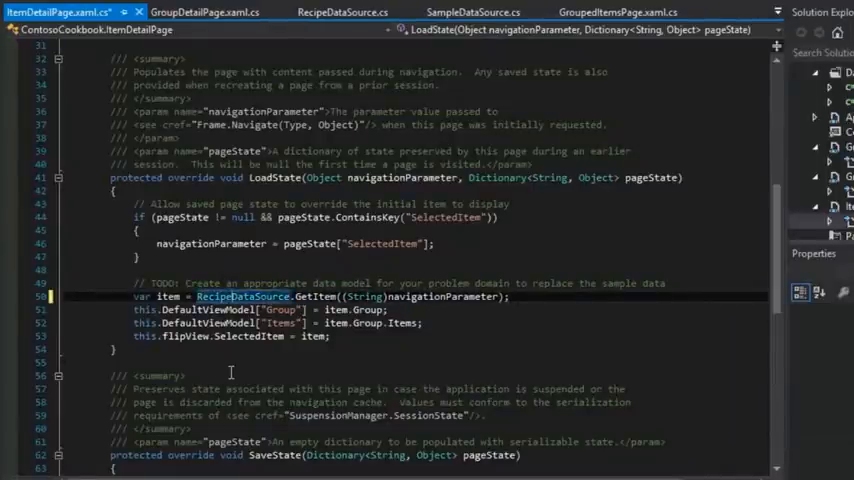
pyautogui.scroll(-3)
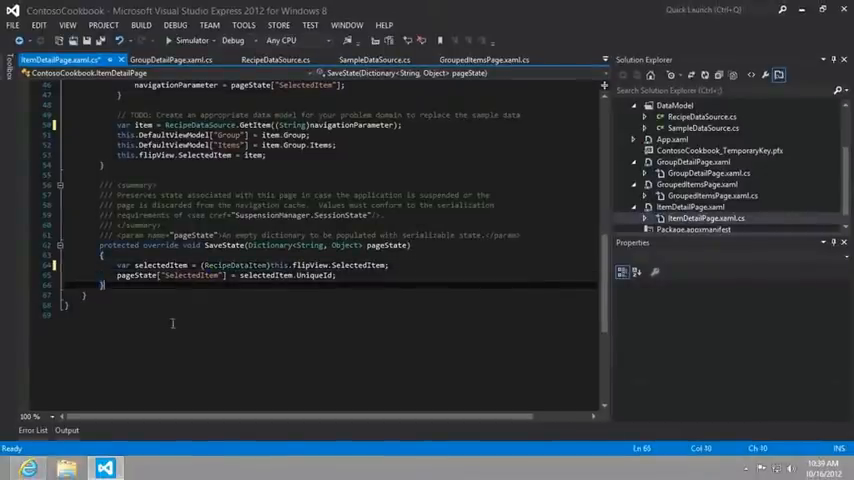
pyautogui.press('ctrl+s')
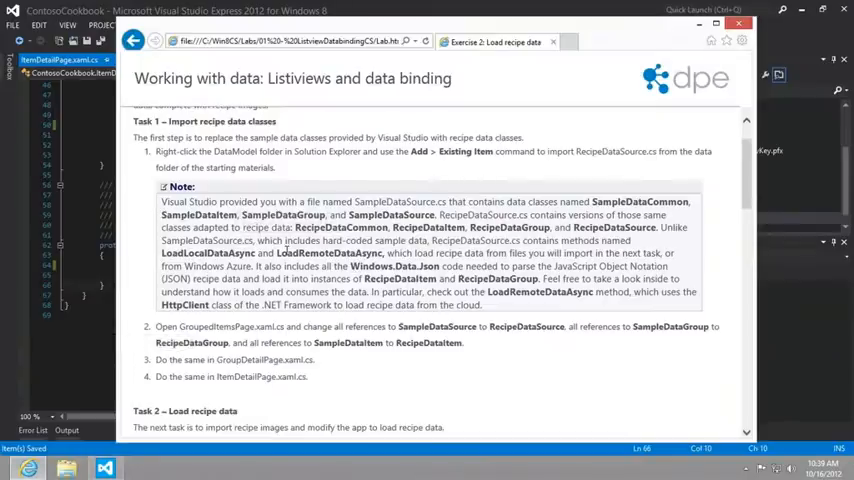
# Search for "Sample" across All Open Documents and confirm no occurrences remain
pyautogui.click(104, 467)
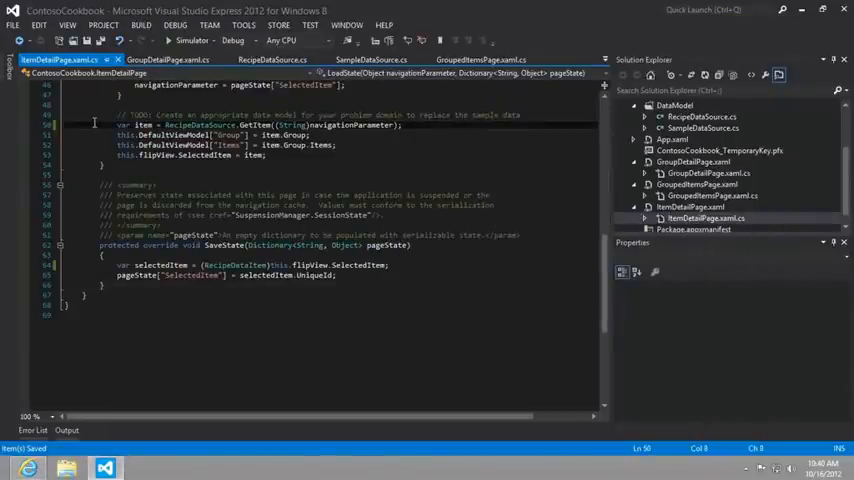
pyautogui.press('ctrl+f')
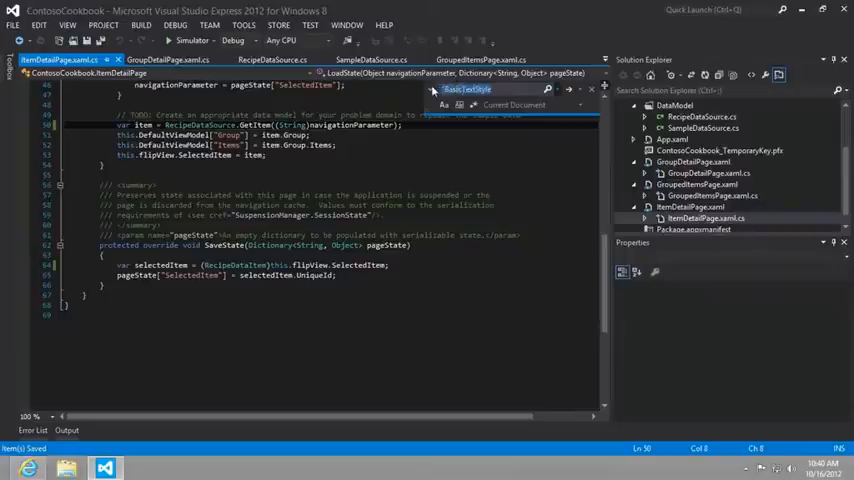
pyautogui.write('Sample')
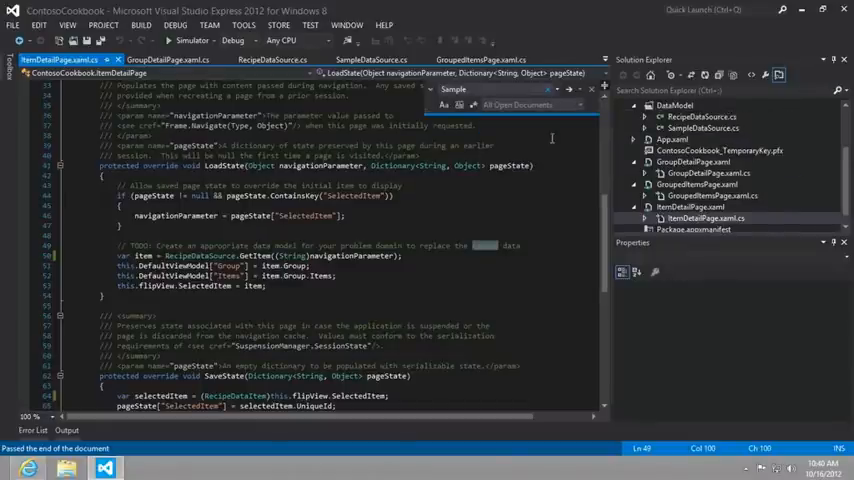
pyautogui.click(270, 60)
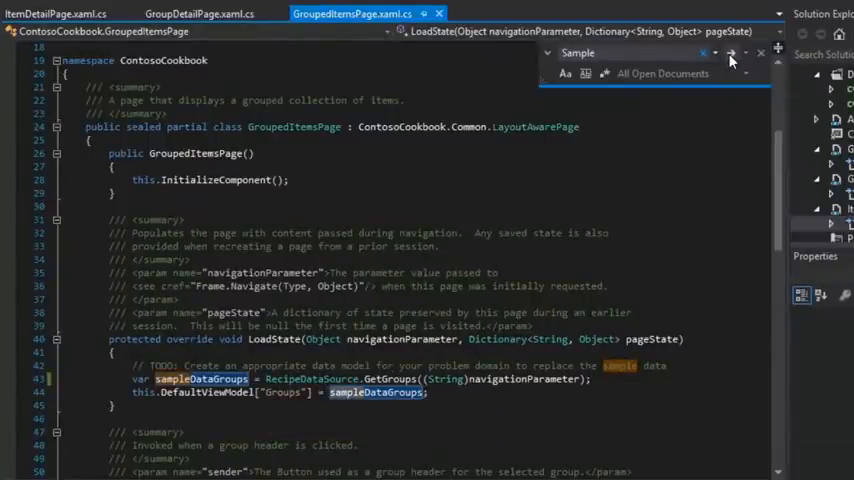
pyautogui.click(730, 53)
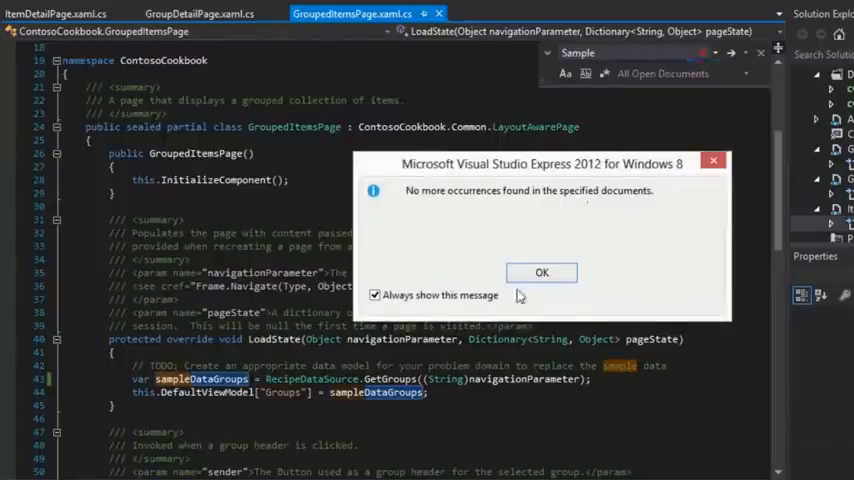
pyautogui.click(541, 272)
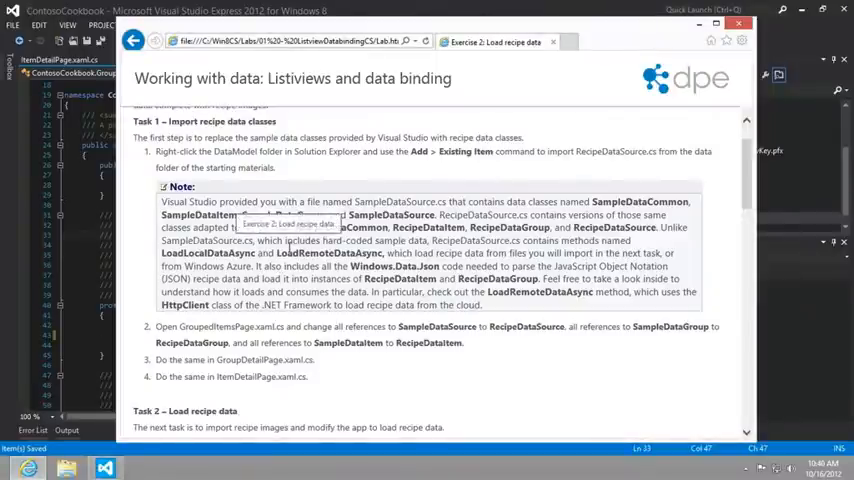
# Highlight the Task 2 instructions for creating a Data folder and importing Recipes.txt
pyautogui.scroll(-3)
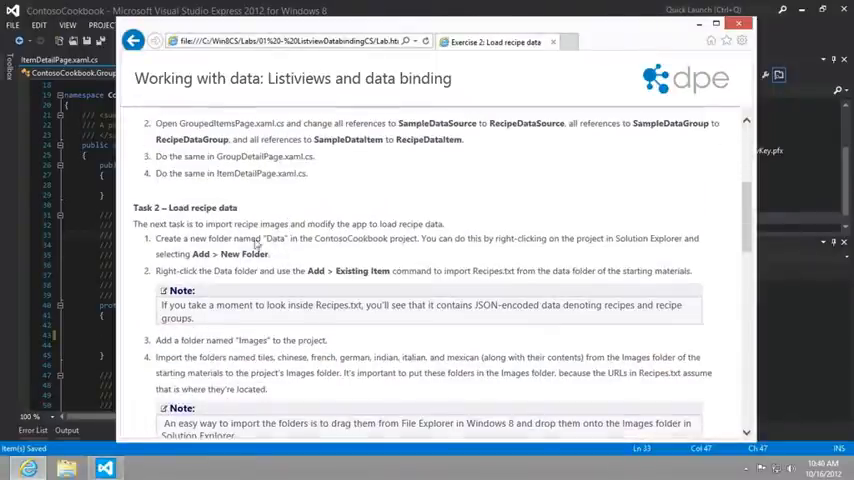
pyautogui.doubleClick(185, 207)
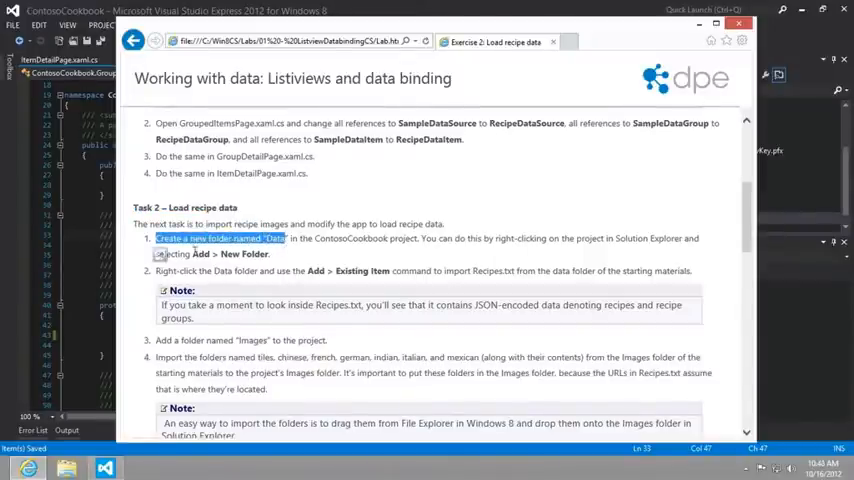
pyautogui.moveTo(294, 271); pyautogui.dragTo(467, 271)
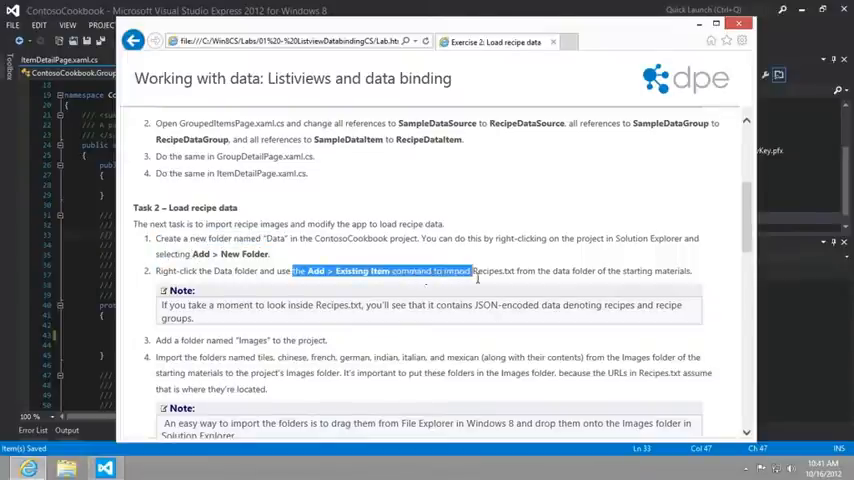
pyautogui.scroll(-3)
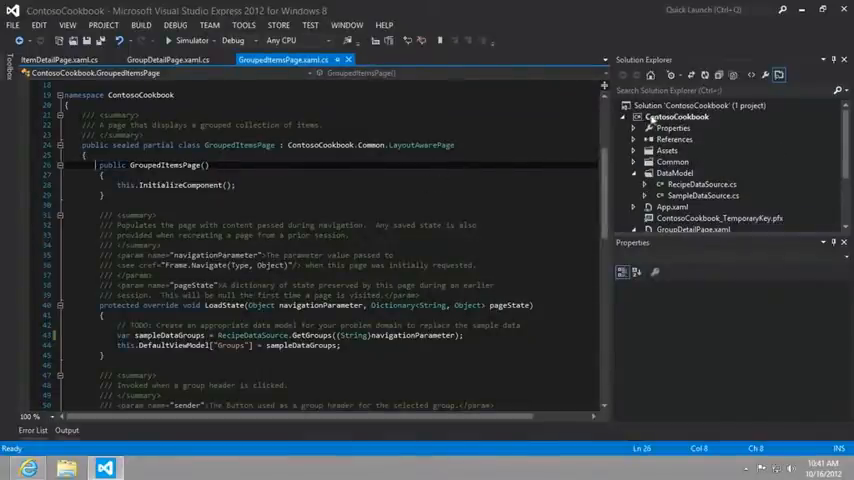
# Create a Data folder in ContosoCookbook and add Recipes.txt from the starting materials
pyautogui.rightClick(677, 117)
pyautogui.write('Data')
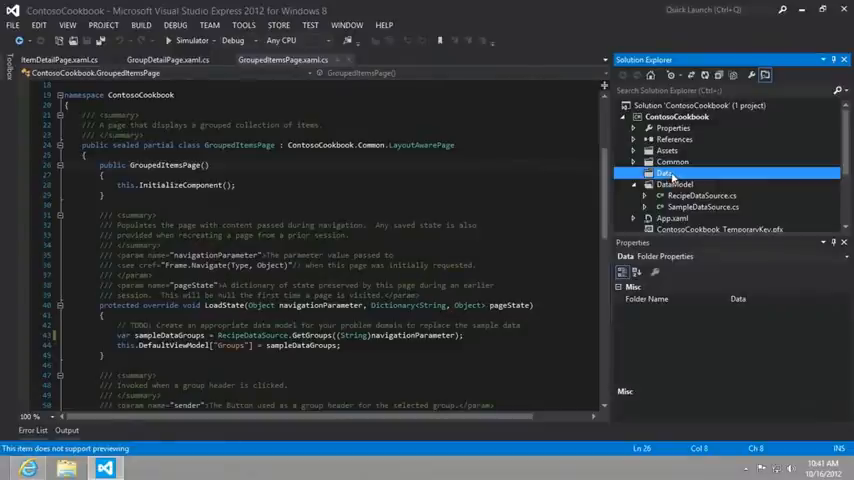
pyautogui.rightClick(665, 173)
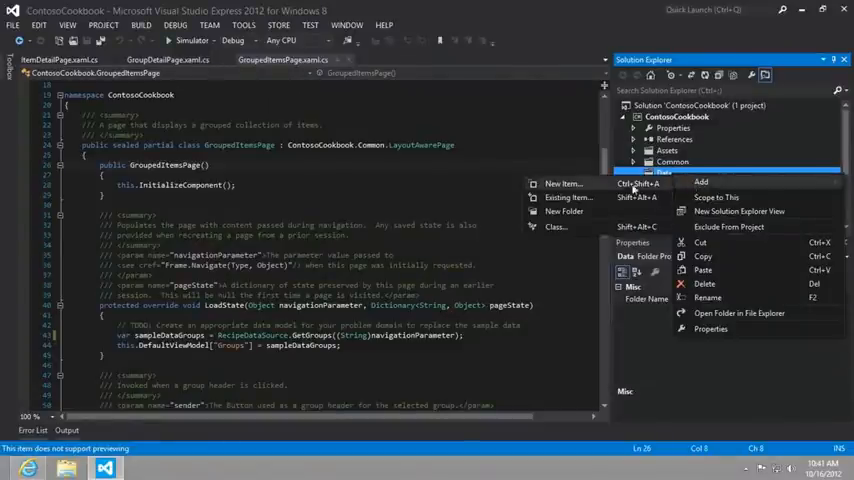
pyautogui.click(568, 197)
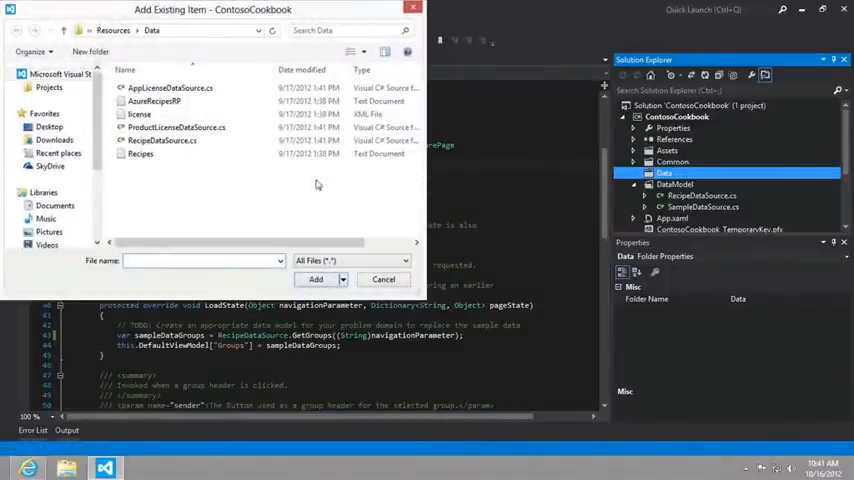
pyautogui.click(140, 153)
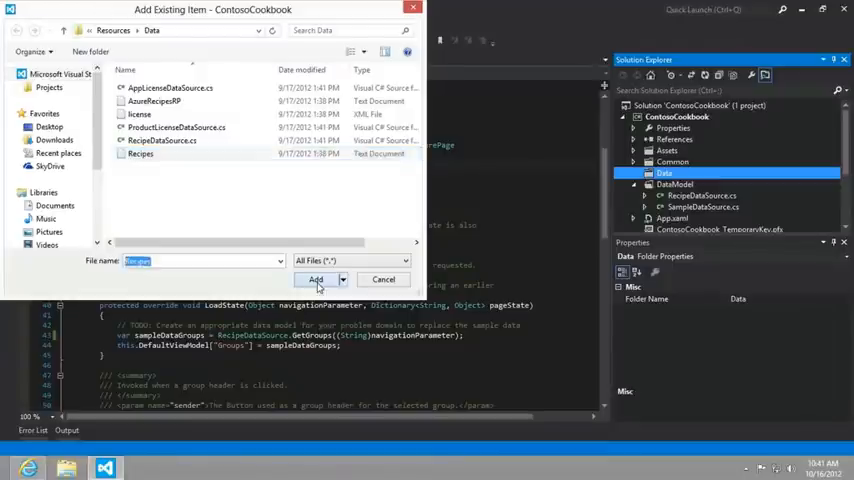
pyautogui.click(316, 279)
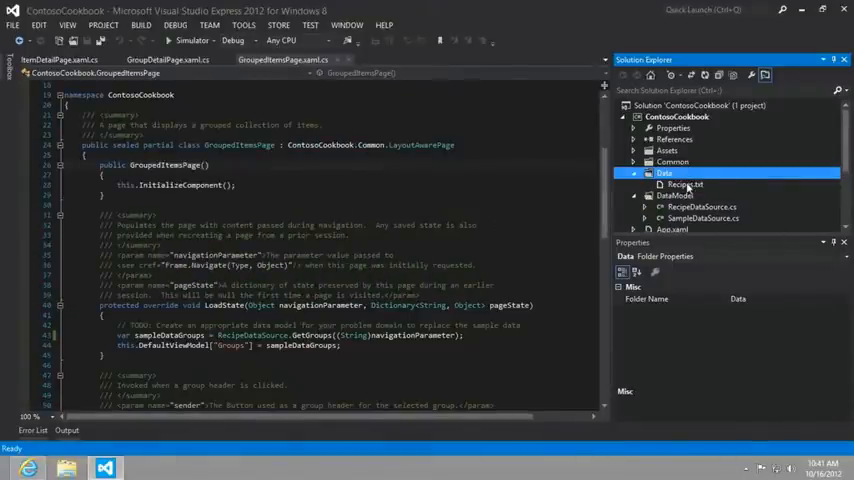
# Open Recipes.txt to inspect its JSON contents, then close it
pyautogui.doubleClick(684, 184)
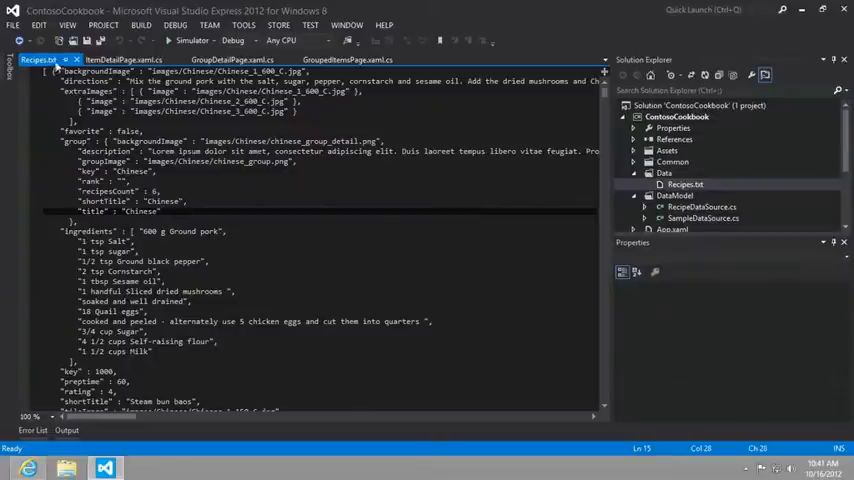
pyautogui.click(283, 59)
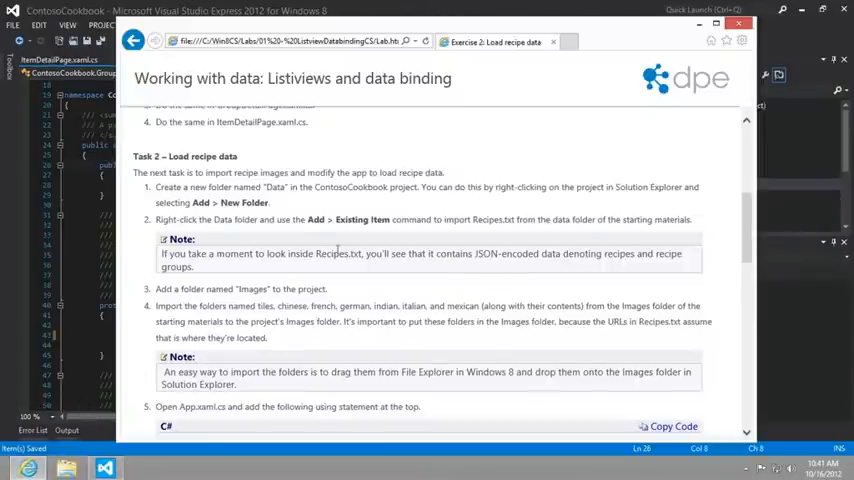
# Read the lab's Images-folder step, then switch back to the ContosoCookbook project
pyautogui.scroll(-3)
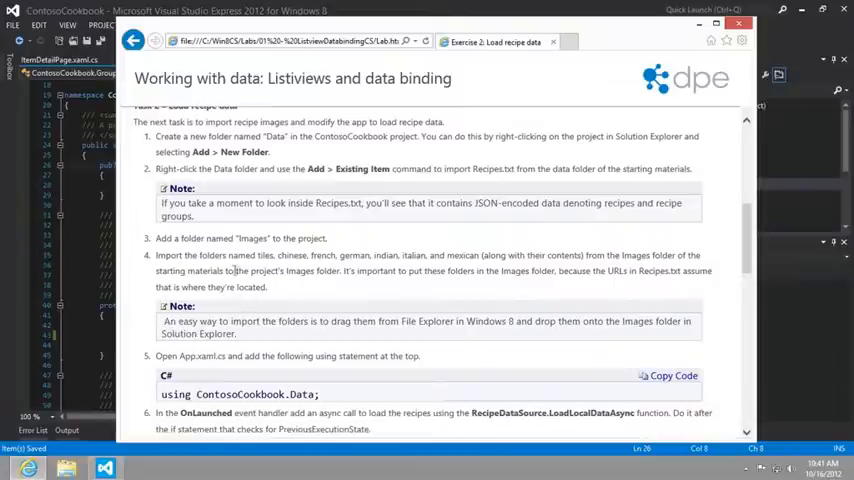
pyautogui.doubleClick(189, 238)
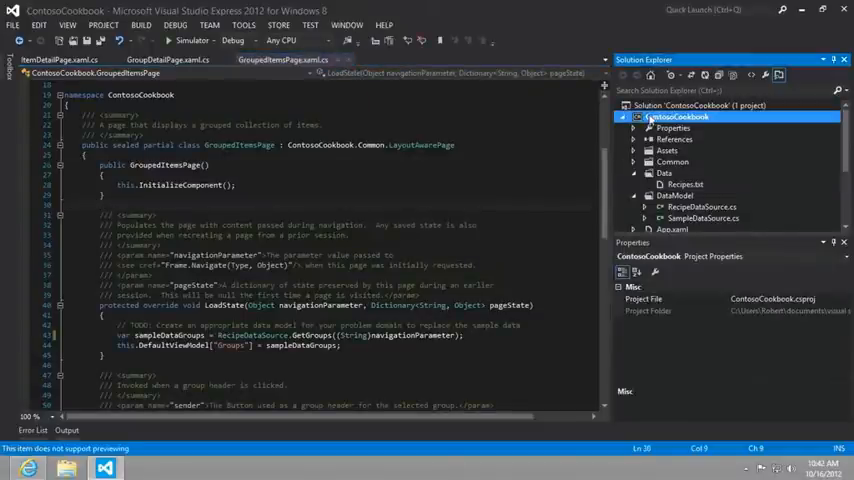
# Add a new folder named Images to the ContosoCookbook project
pyautogui.rightClick(678, 117)
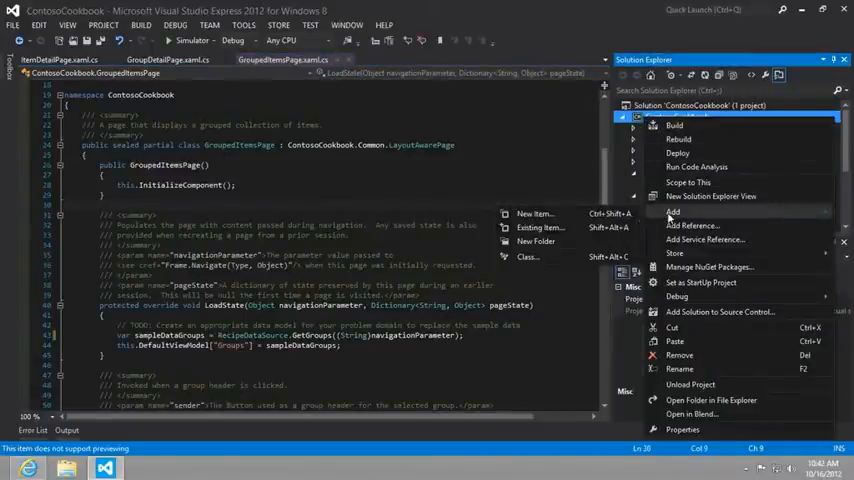
pyautogui.click(537, 241)
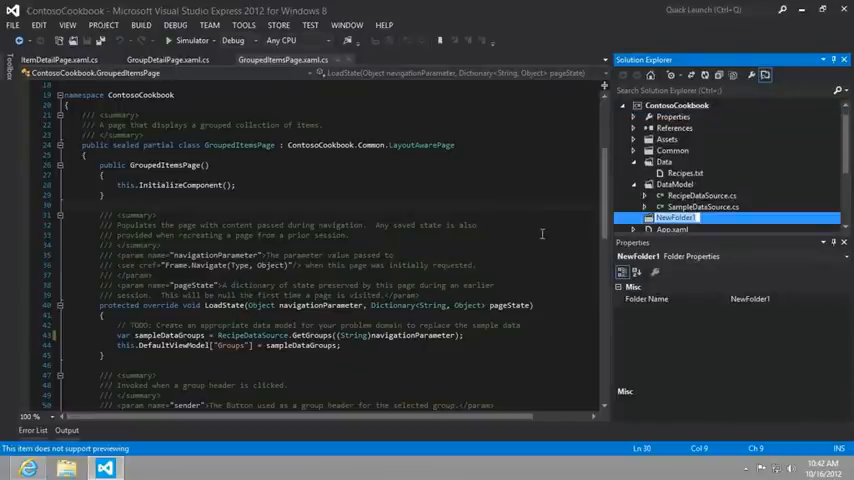
pyautogui.write('Images')
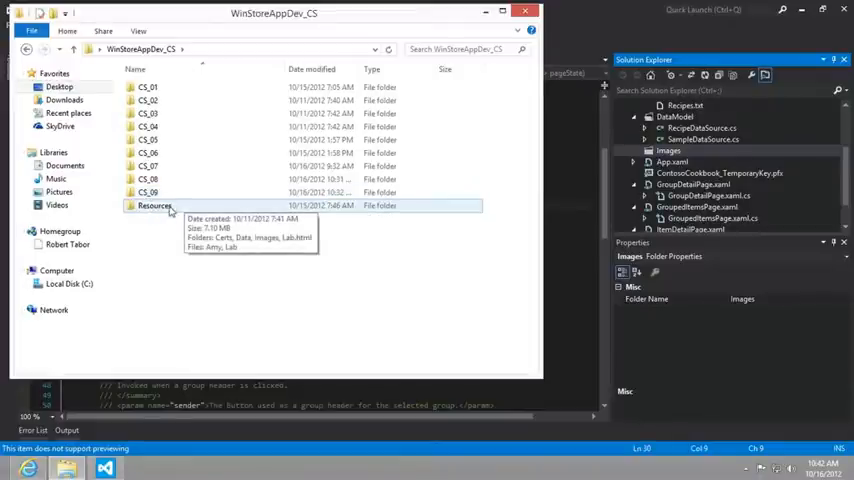
# Browse into the starting materials' Resources folder
pyautogui.doubleClick(154, 205)
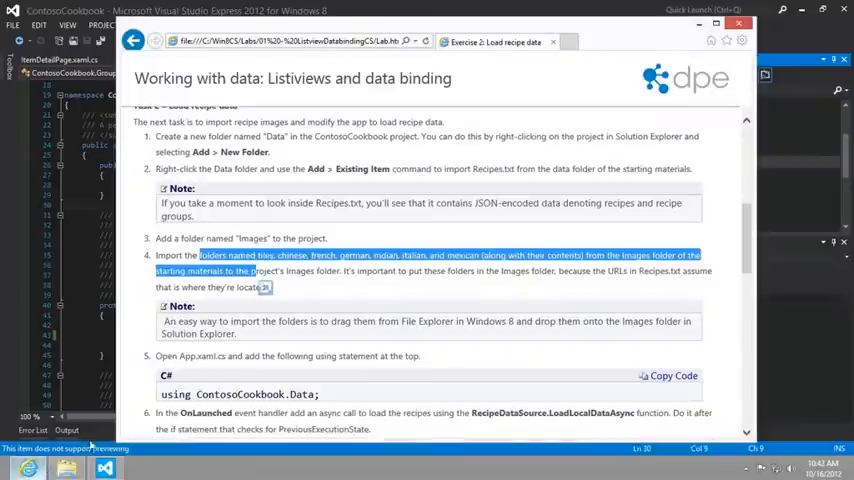
# Reach lab step 6 and select the Load recipe data code
pyautogui.scroll(-3)
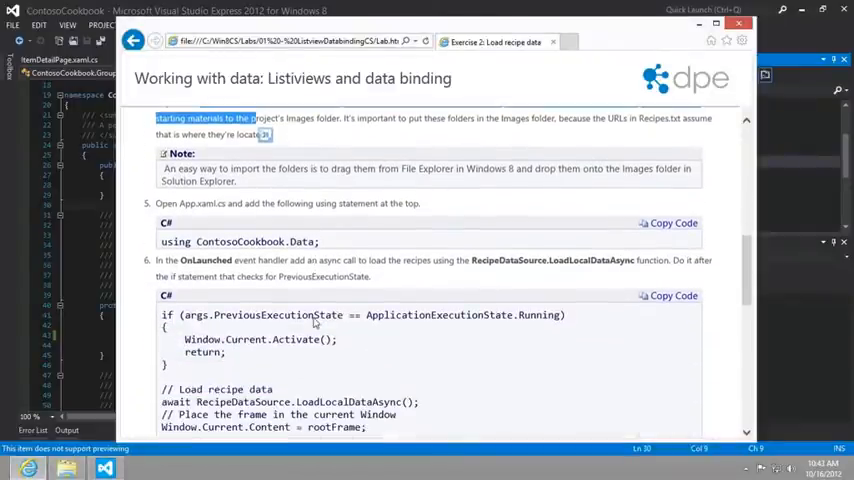
pyautogui.scroll(-3)
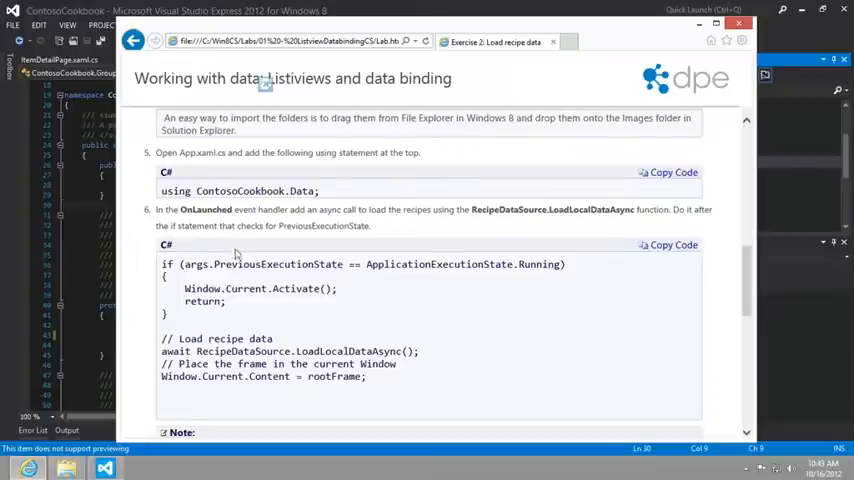
pyautogui.moveTo(250, 250)
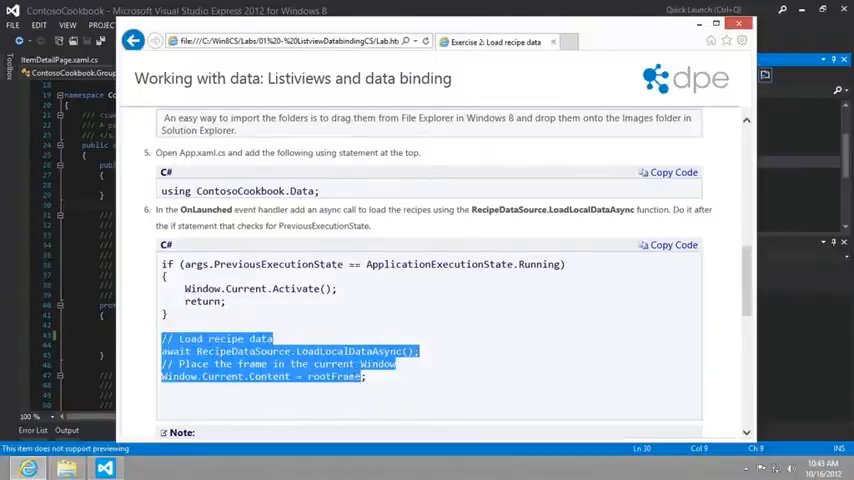
pyautogui.click(95, 220)
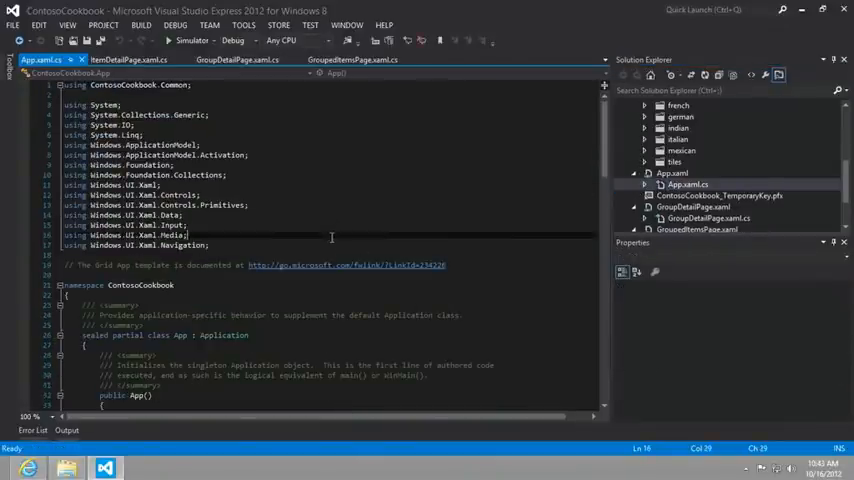
# Bring App.xaml.cs into view at the OnLaunched method
pyautogui.scroll(-3)
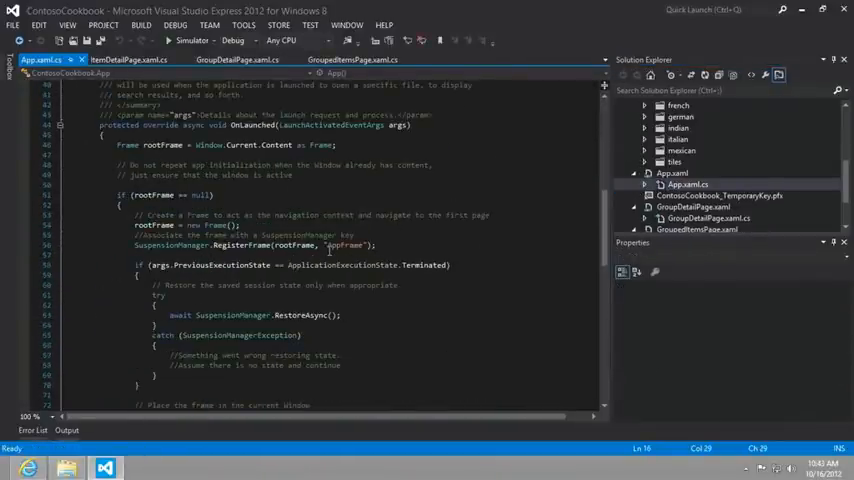
pyautogui.scroll(-3)
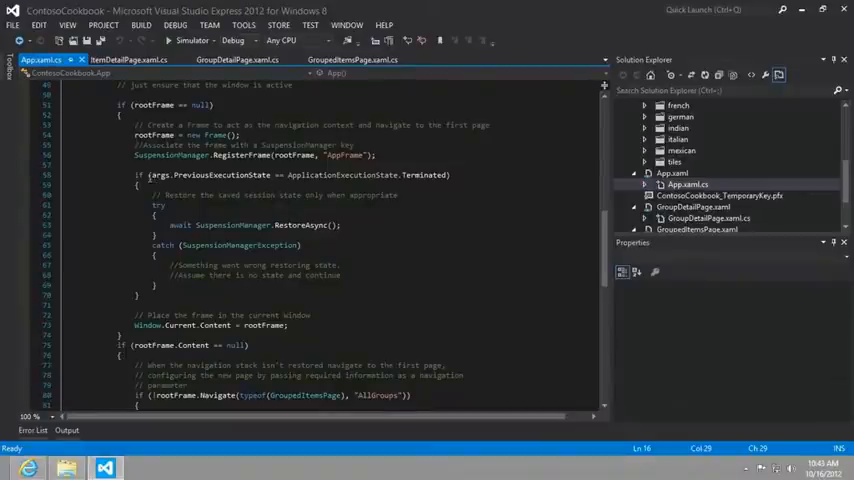
pyautogui.doubleClick(210, 174)
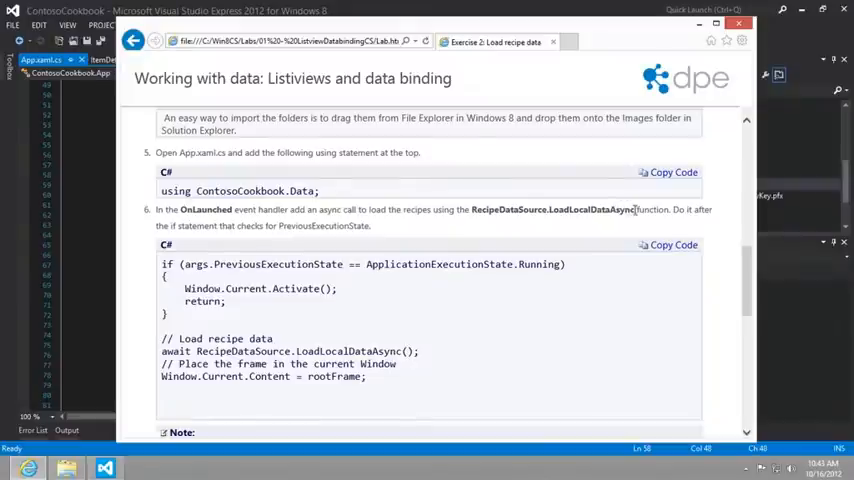
# Make room after the Terminated block in OnLaunched for the recipe-loading code
pyautogui.moveTo(178, 225); pyautogui.dragTo(275, 225)
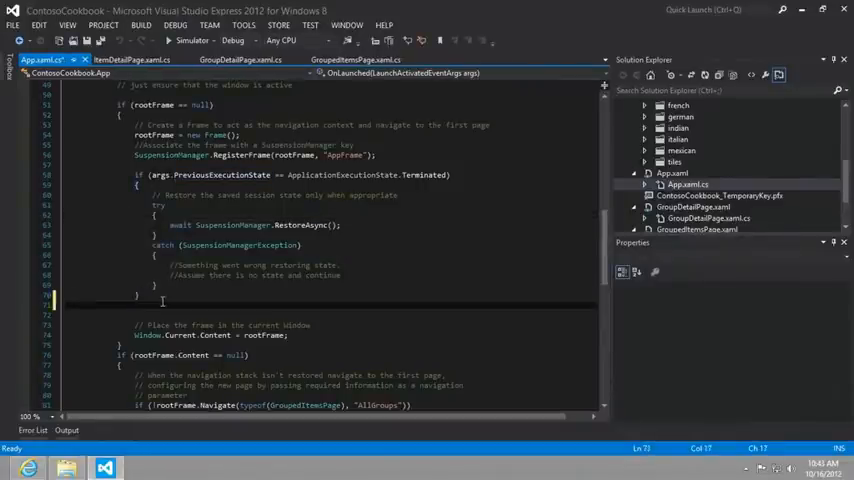
pyautogui.scroll(-3)
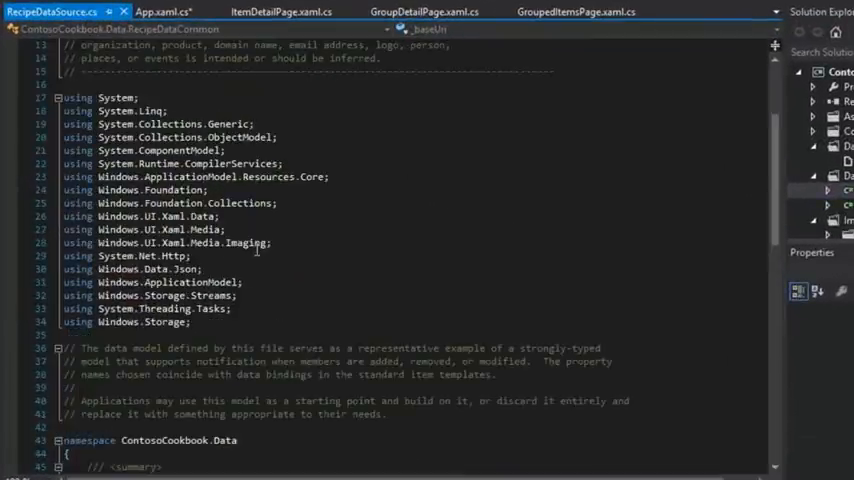
# Add the awaited RecipeDataSource.LoadLocalDataAsync call and the ContosoCookbook.Data using directive
pyautogui.scroll(-3)
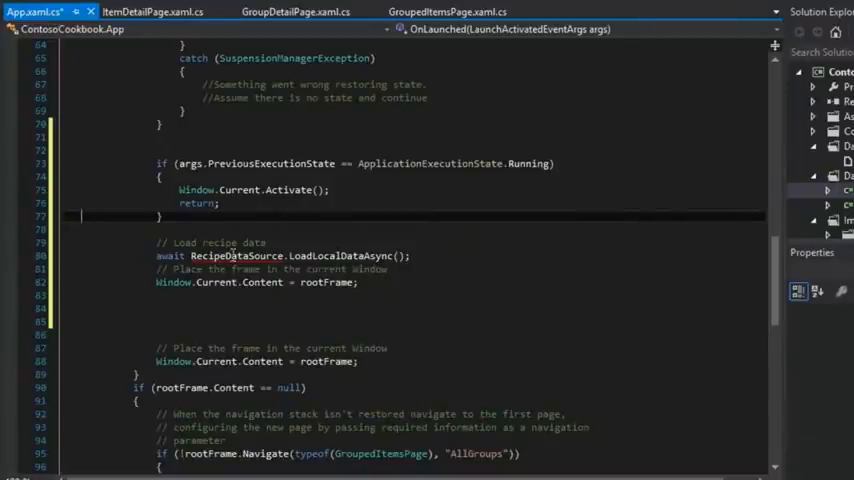
pyautogui.moveTo(234, 256)
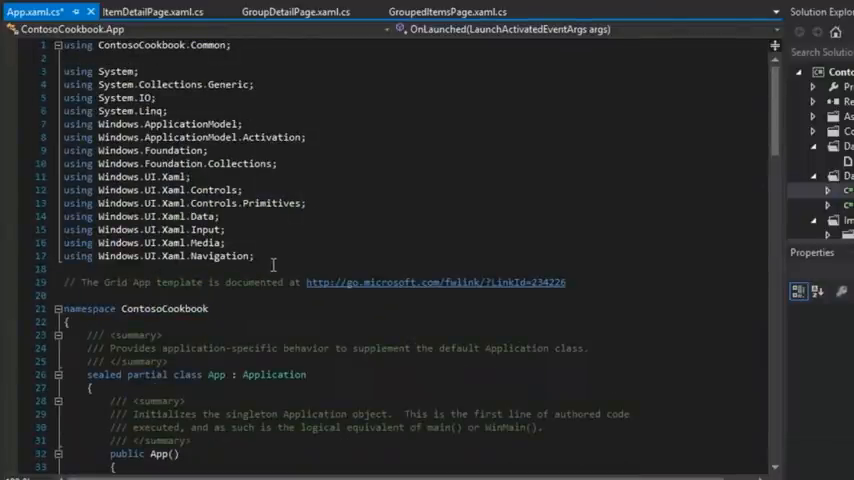
pyautogui.scroll(-3)
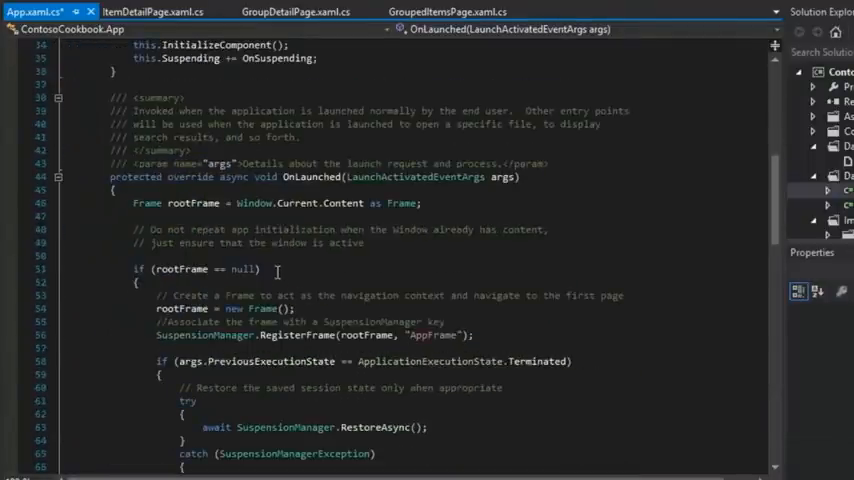
pyautogui.scroll(-3)
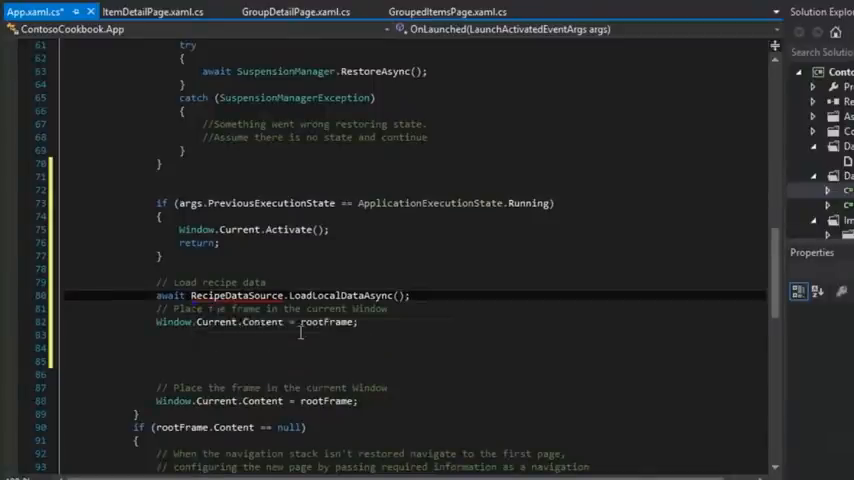
pyautogui.doubleClick(236, 295)
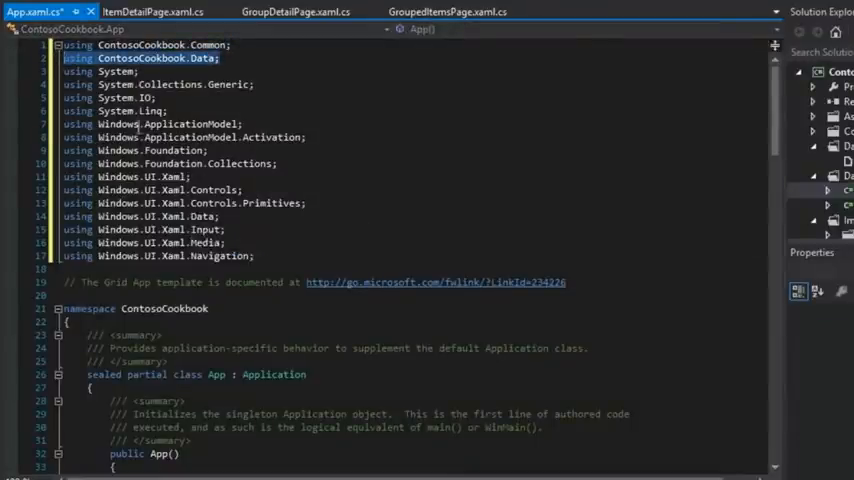
pyautogui.scroll(-3)
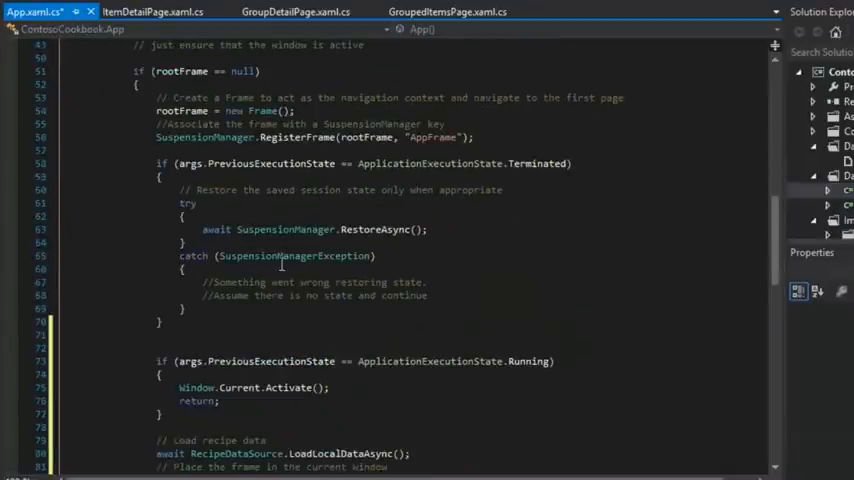
pyautogui.scroll(-3)
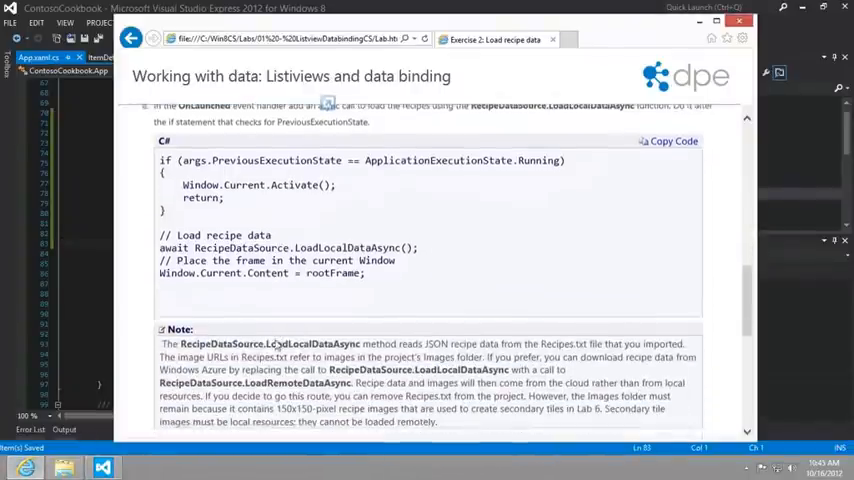
# Launch the ContosoCookbook app in the Simulator with Start Debugging
pyautogui.scroll(-3)
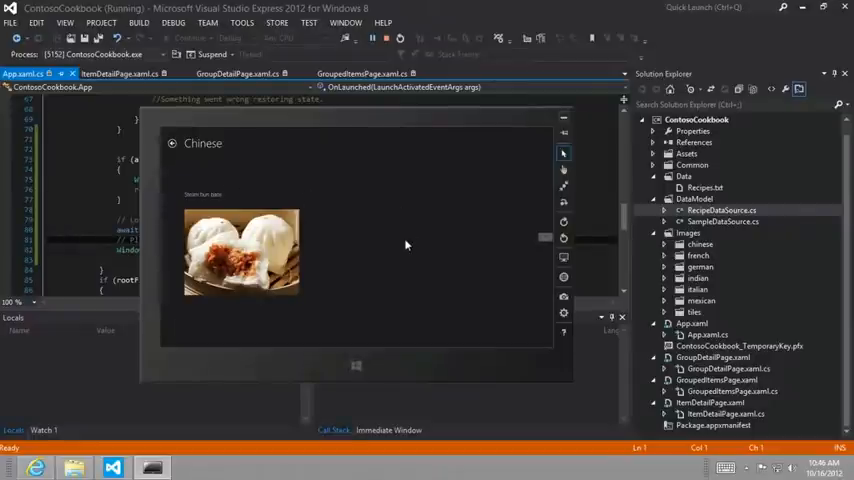
pyautogui.moveTo(395, 237)
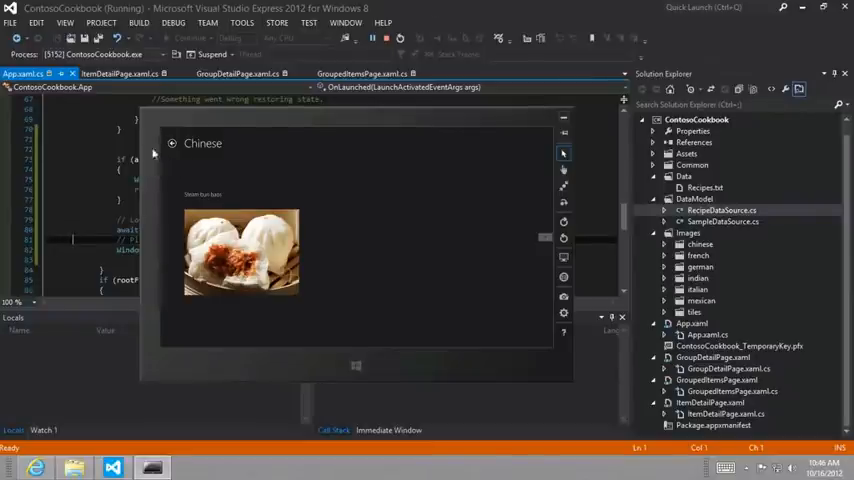
# Return to the Chinese recipe group page, then stop the debugging session
pyautogui.click(171, 143)
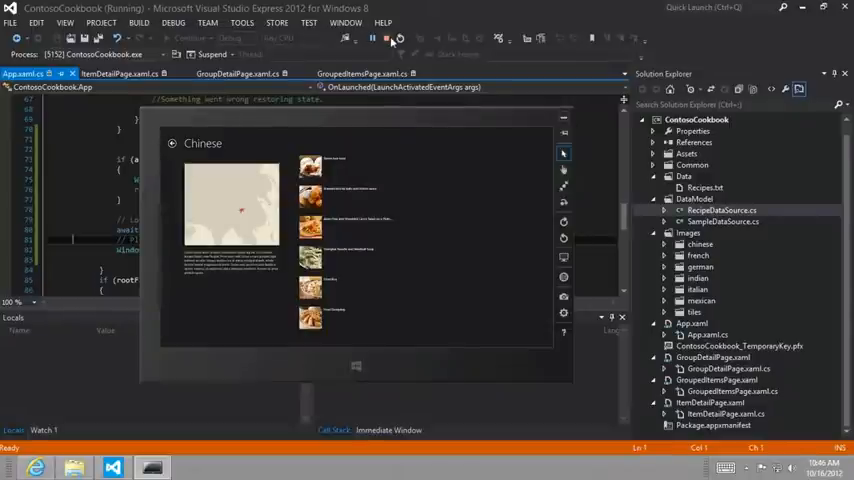
pyautogui.click(389, 38)
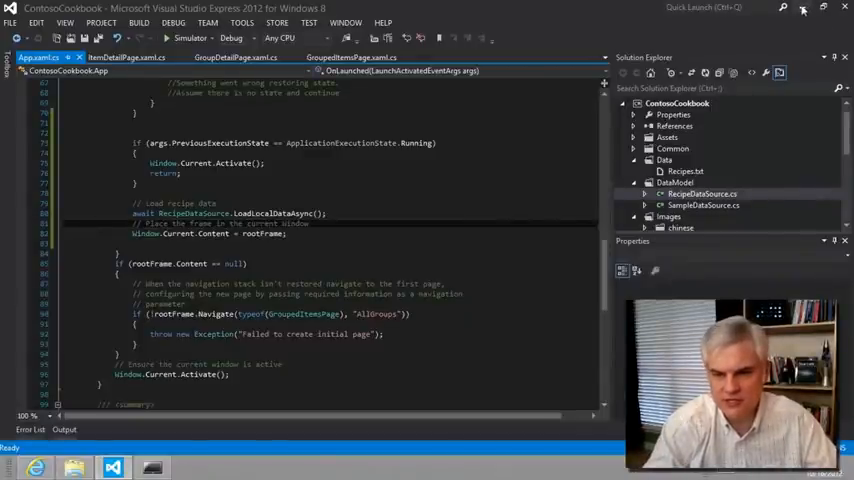
# Minimize Visual Studio and open ContosoCookbookClassDiagram from the CS_09 folder
pyautogui.click(153, 467)
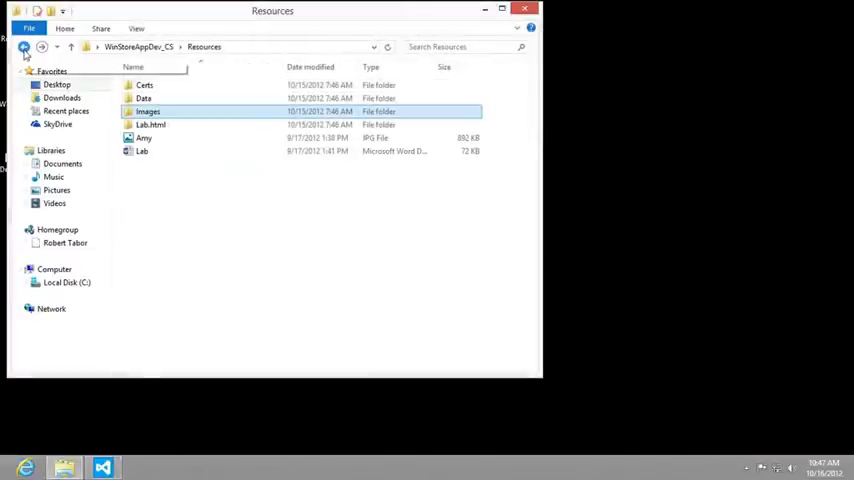
pyautogui.click(24, 47)
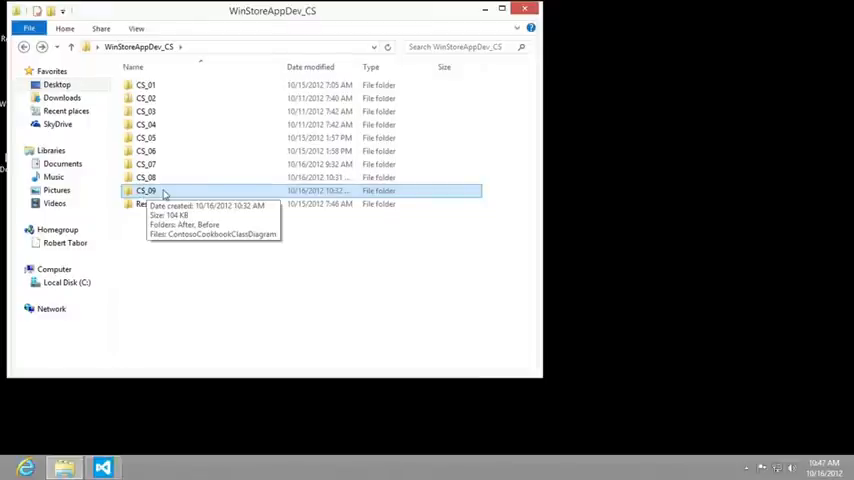
pyautogui.doubleClick(147, 190)
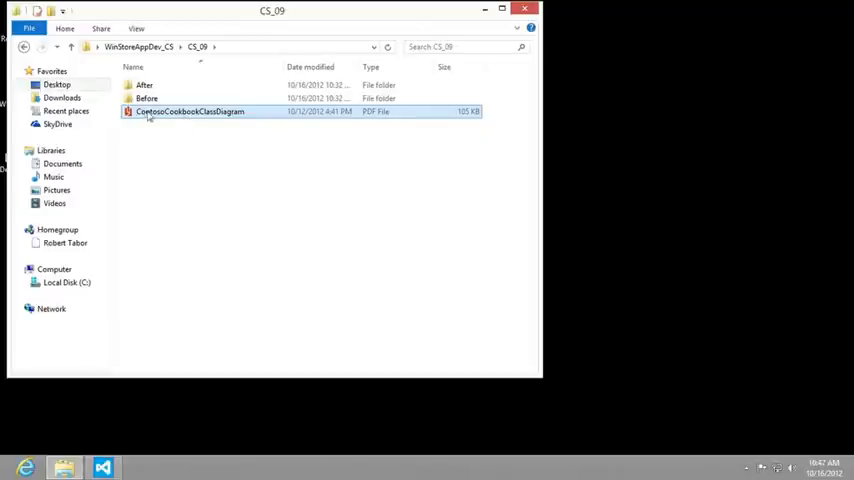
pyautogui.doubleClick(190, 111)
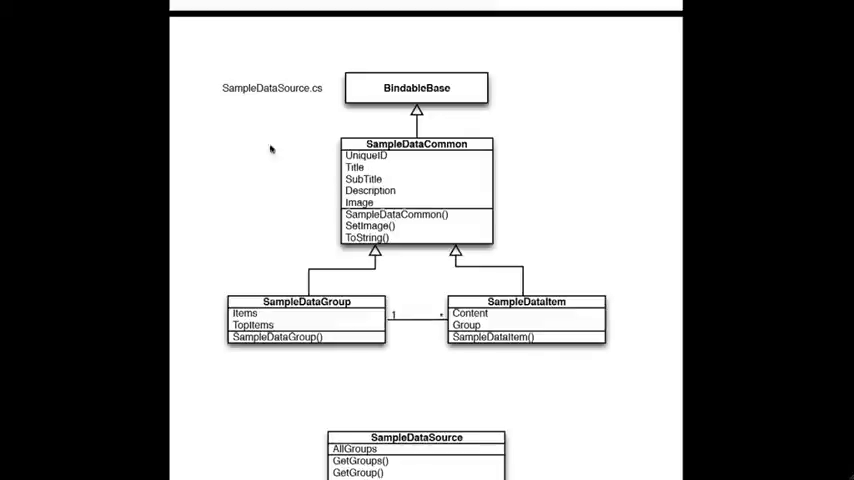
pyautogui.moveTo(323, 97)
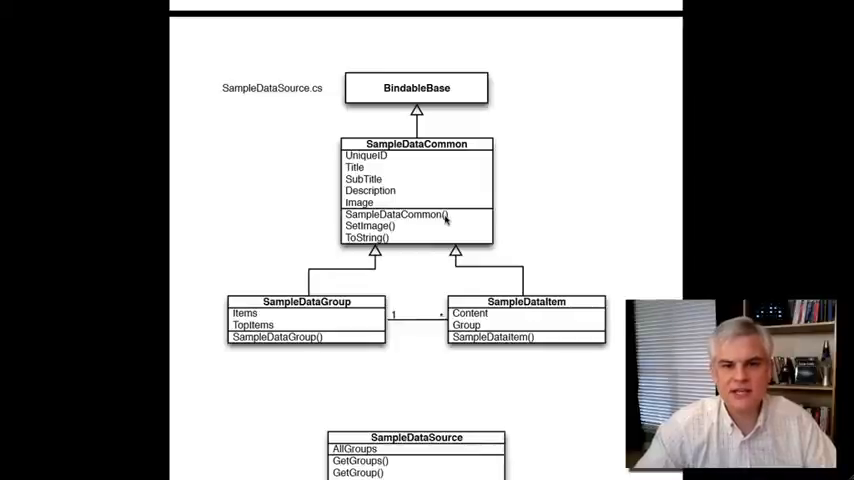
pyautogui.moveTo(295, 195)
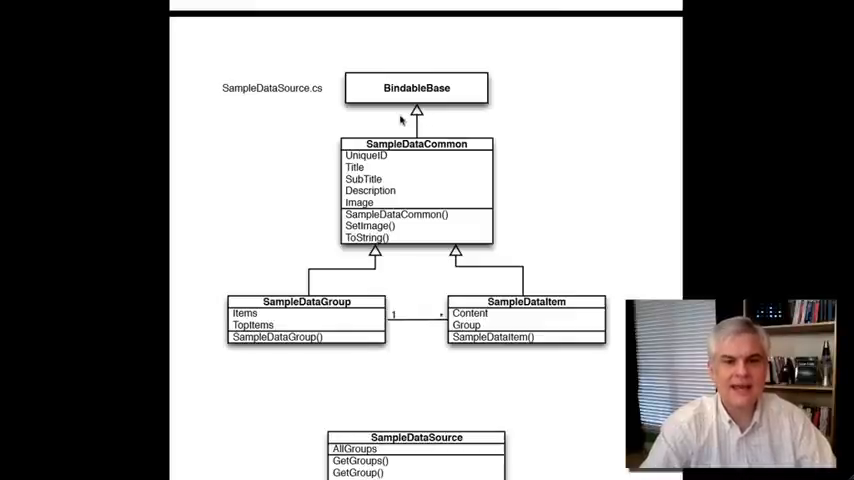
pyautogui.moveTo(286, 127)
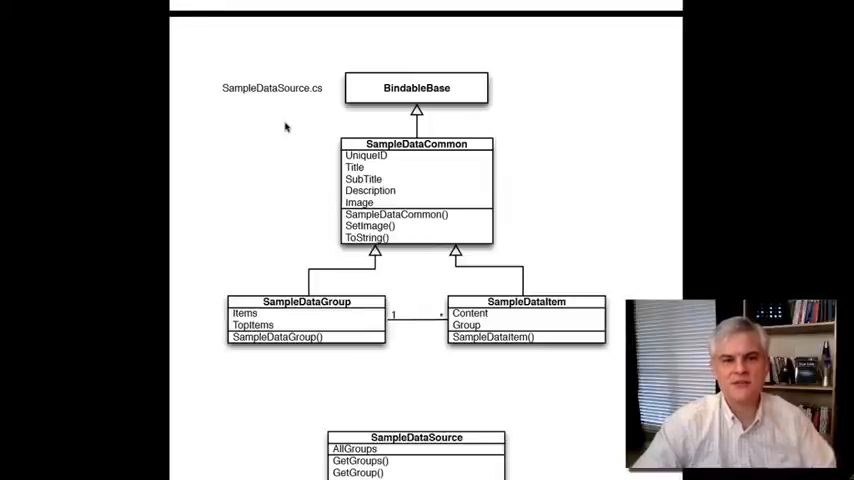
pyautogui.moveTo(472, 210)
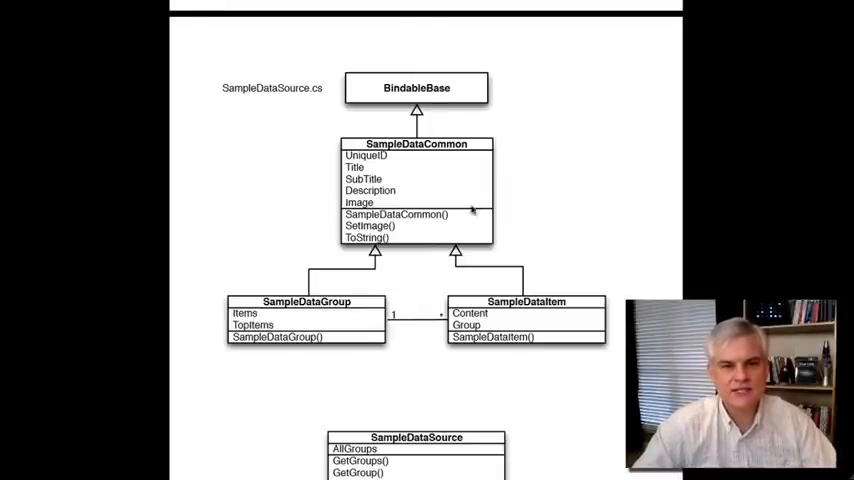
pyautogui.moveTo(414, 157)
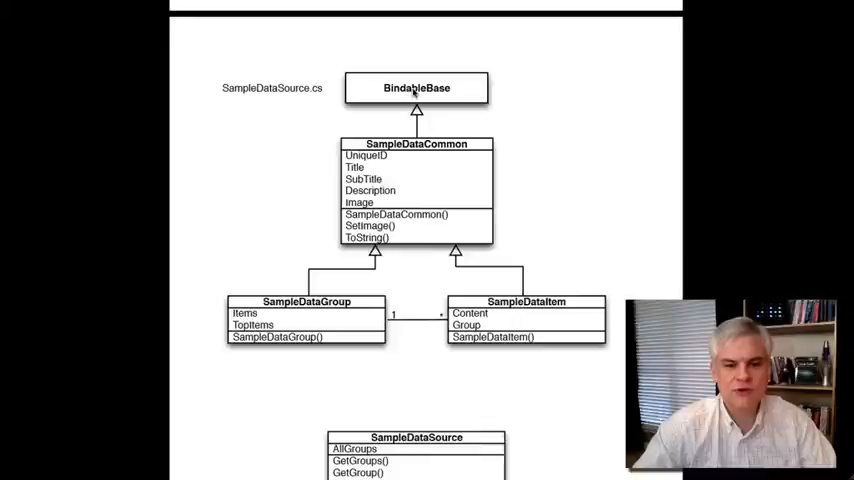
pyautogui.moveTo(410, 92)
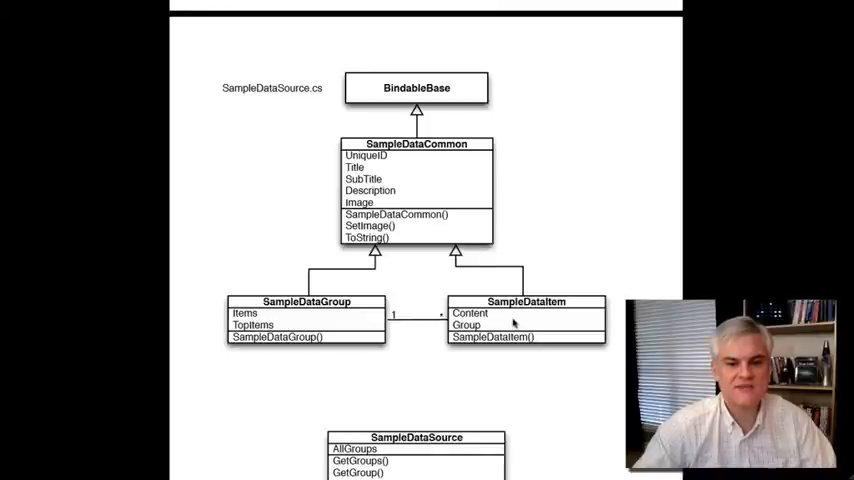
pyautogui.moveTo(395, 306)
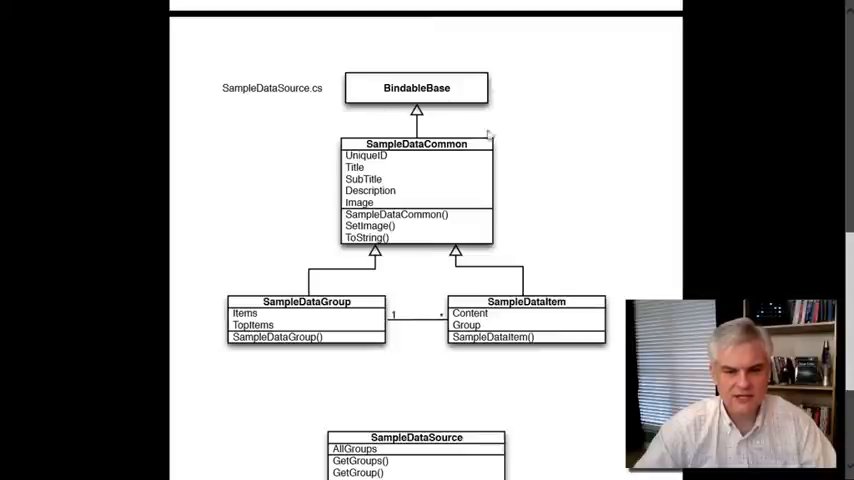
pyautogui.moveTo(267, 163)
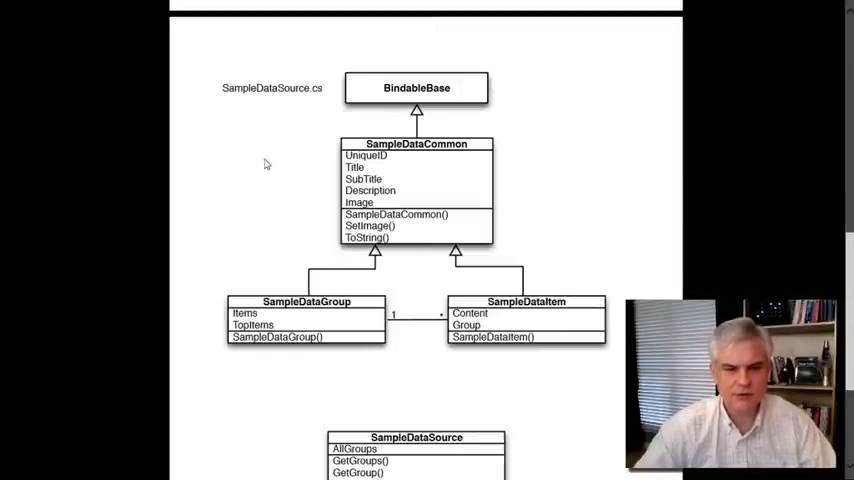
# Move to the RecipeDataSource page with RecipeDataGroup, RecipeDataItem and RecipeDataSource classes
pyautogui.scroll(-3)
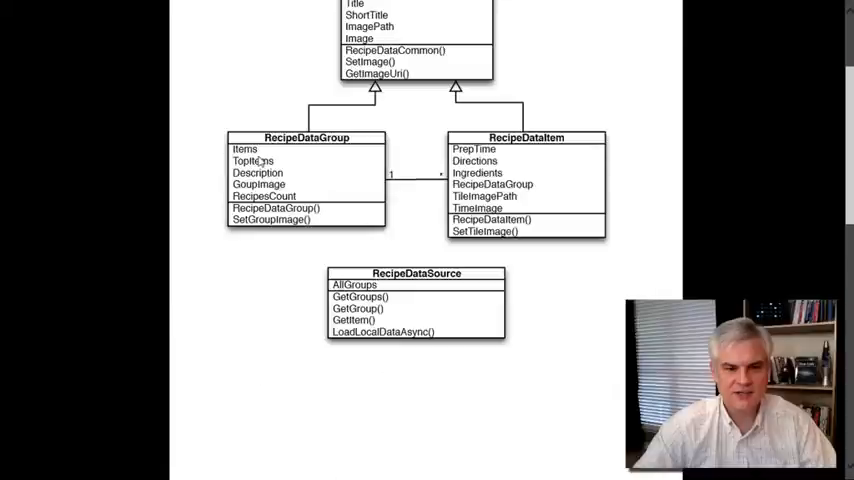
pyautogui.scroll(-3)
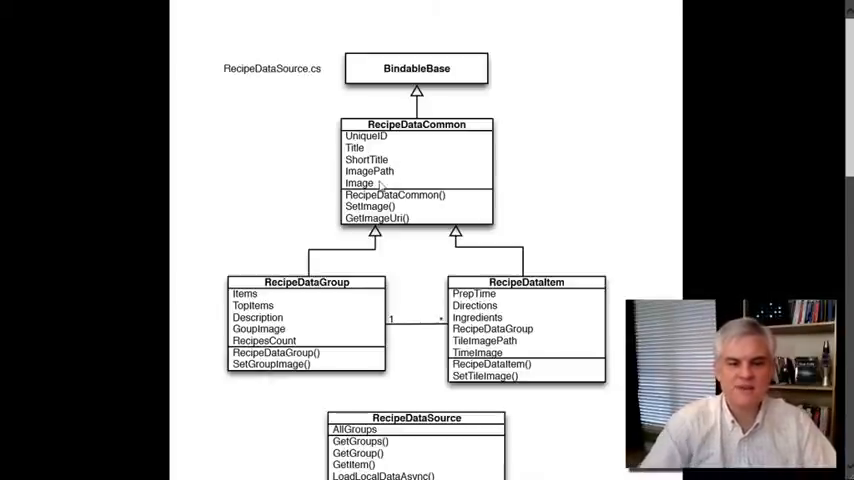
pyautogui.moveTo(369, 278)
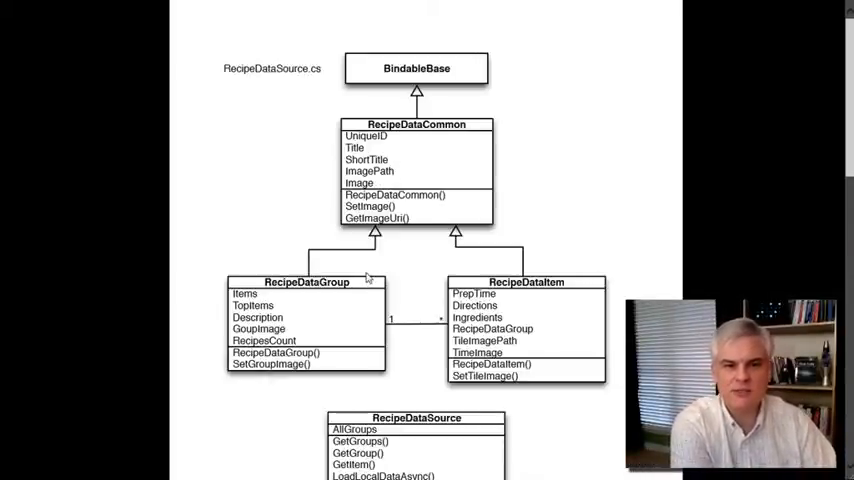